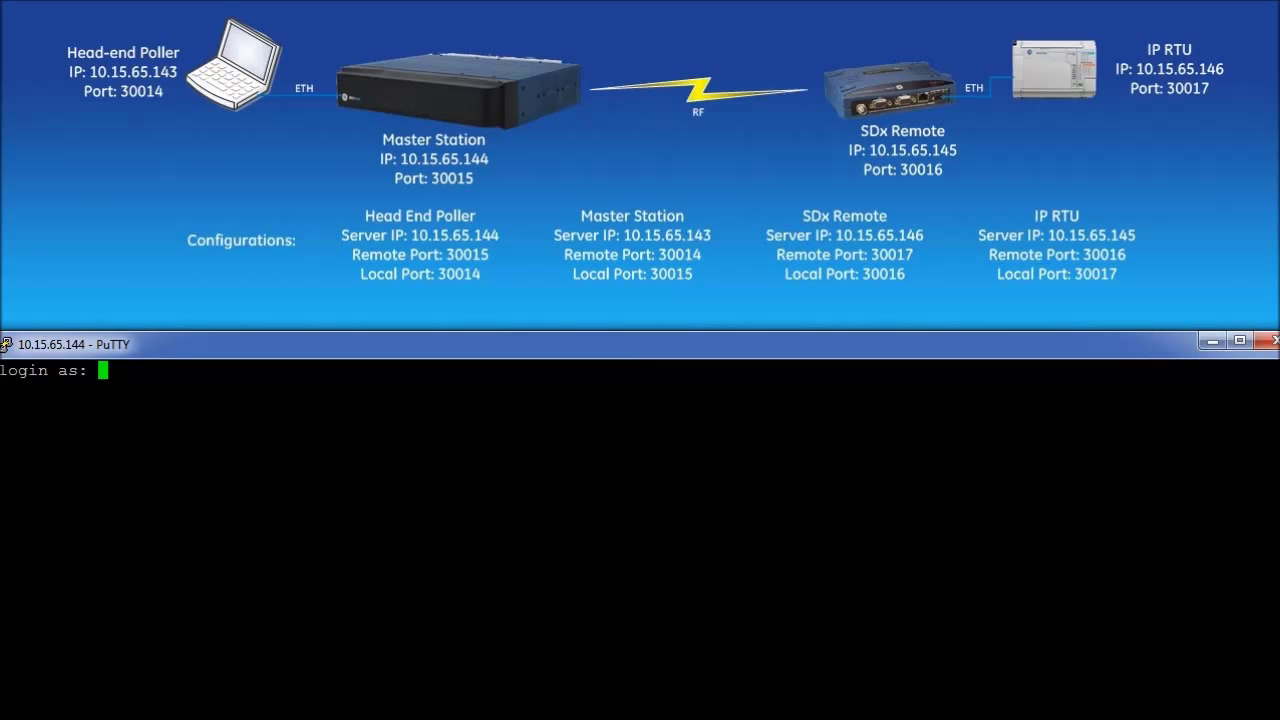
Log in as admin and enter configuration mode with 'conf'.
text(admin)
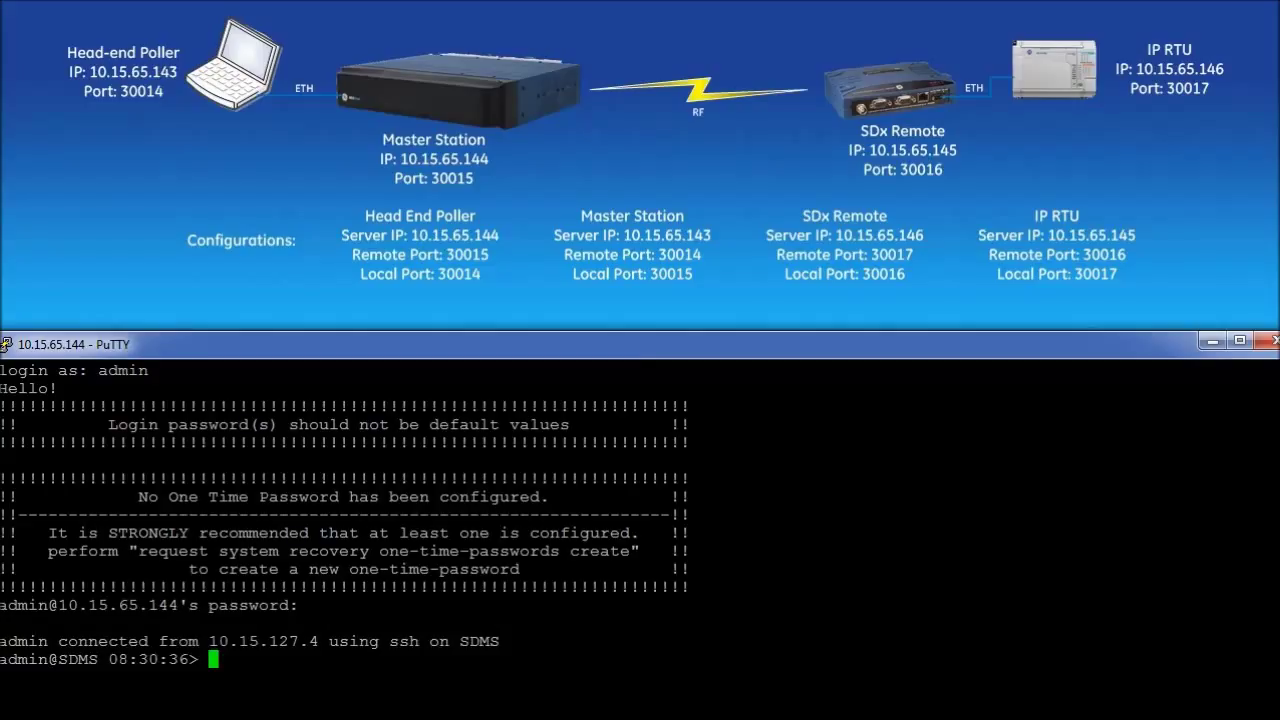
text(configure)
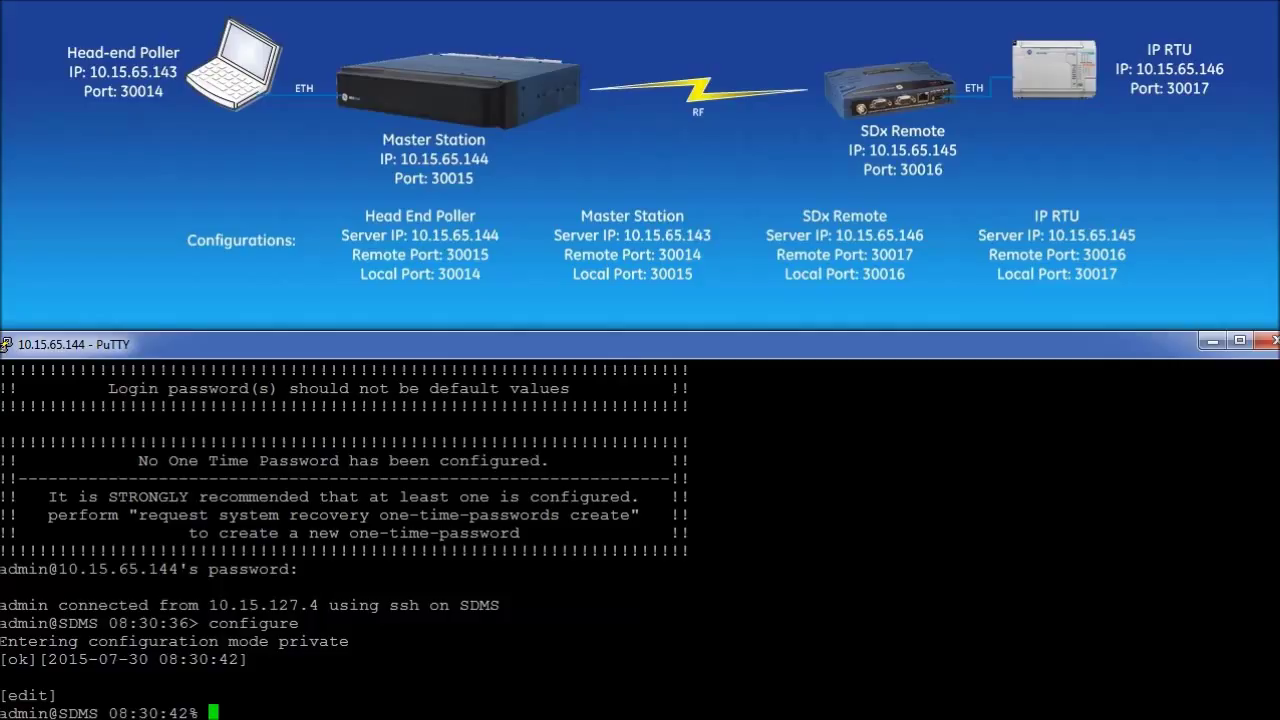
Build 'set interfaces interface sdms sd-config ip-payload ip-payload-1' and list its configurable settings.
text(set interfaces)
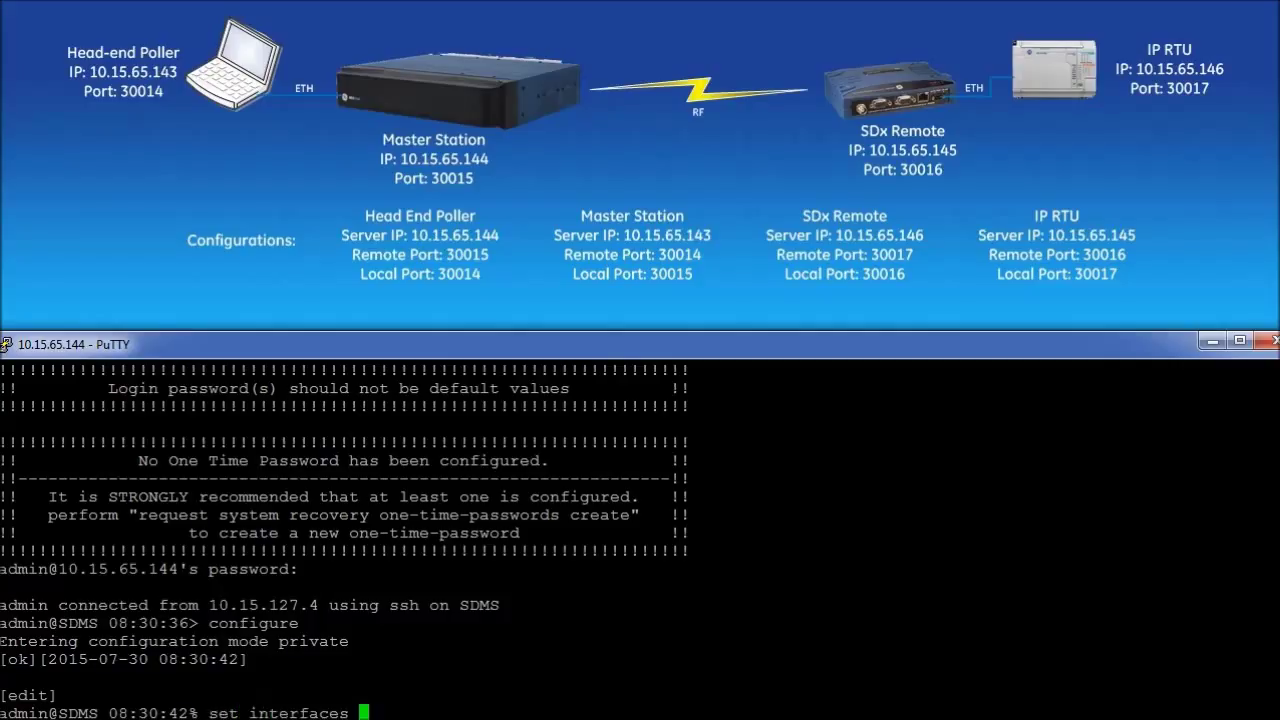
text(interface sd)
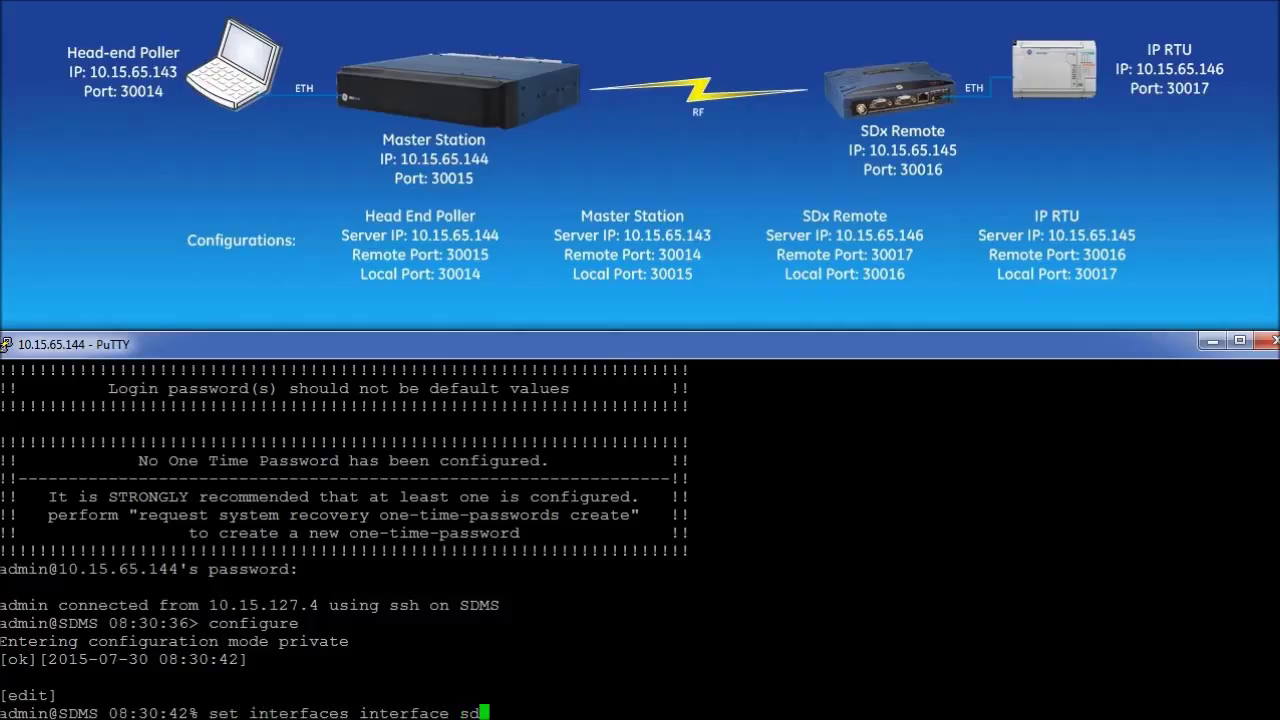
text(ms sd)
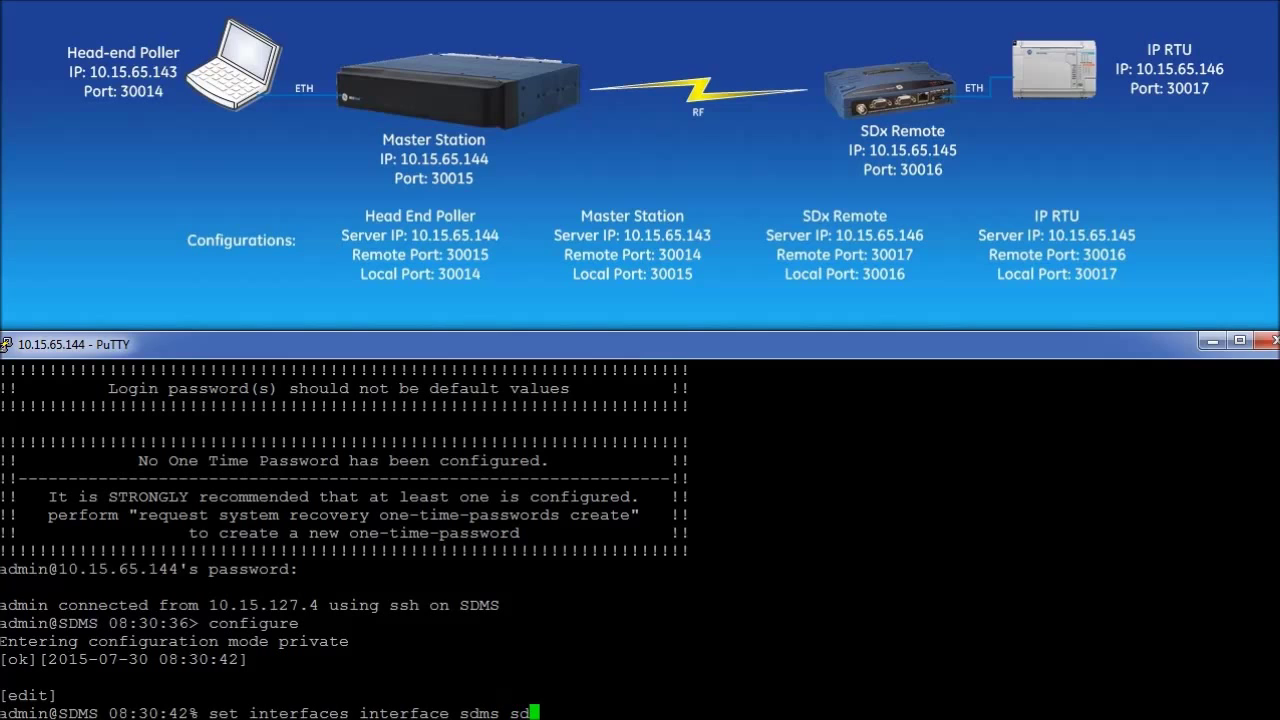
text(-config)
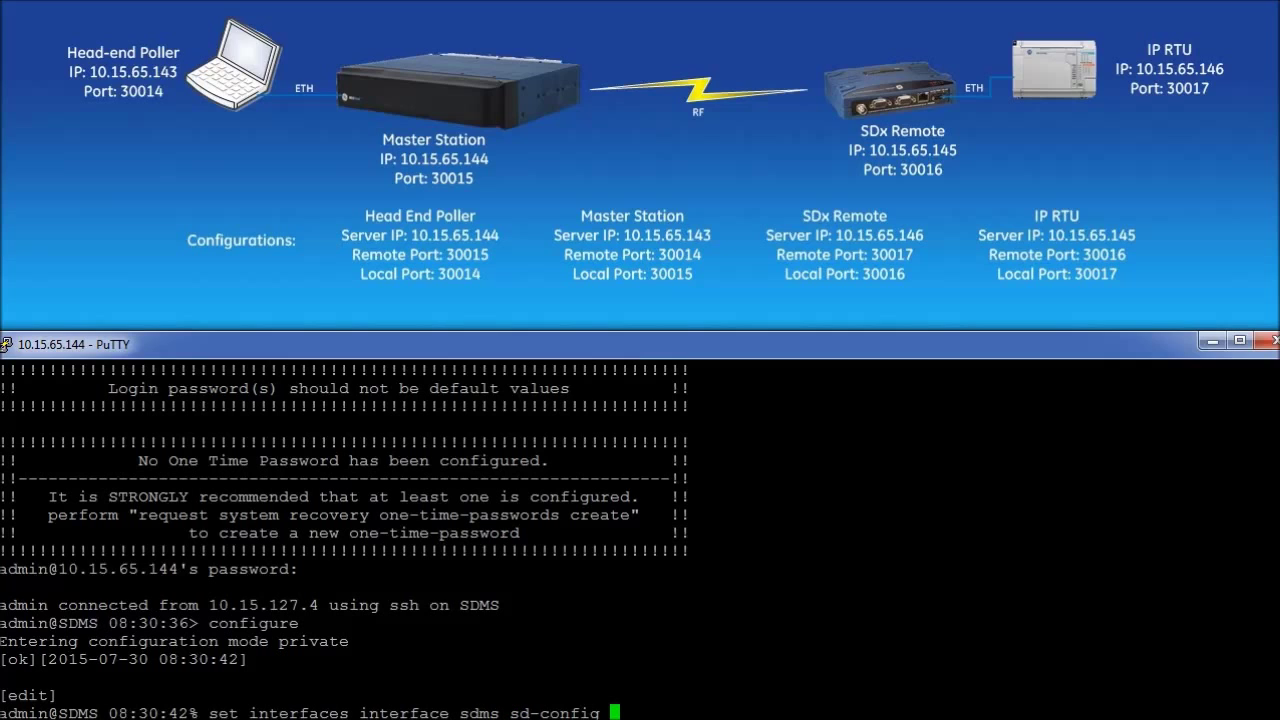
key(Tab)
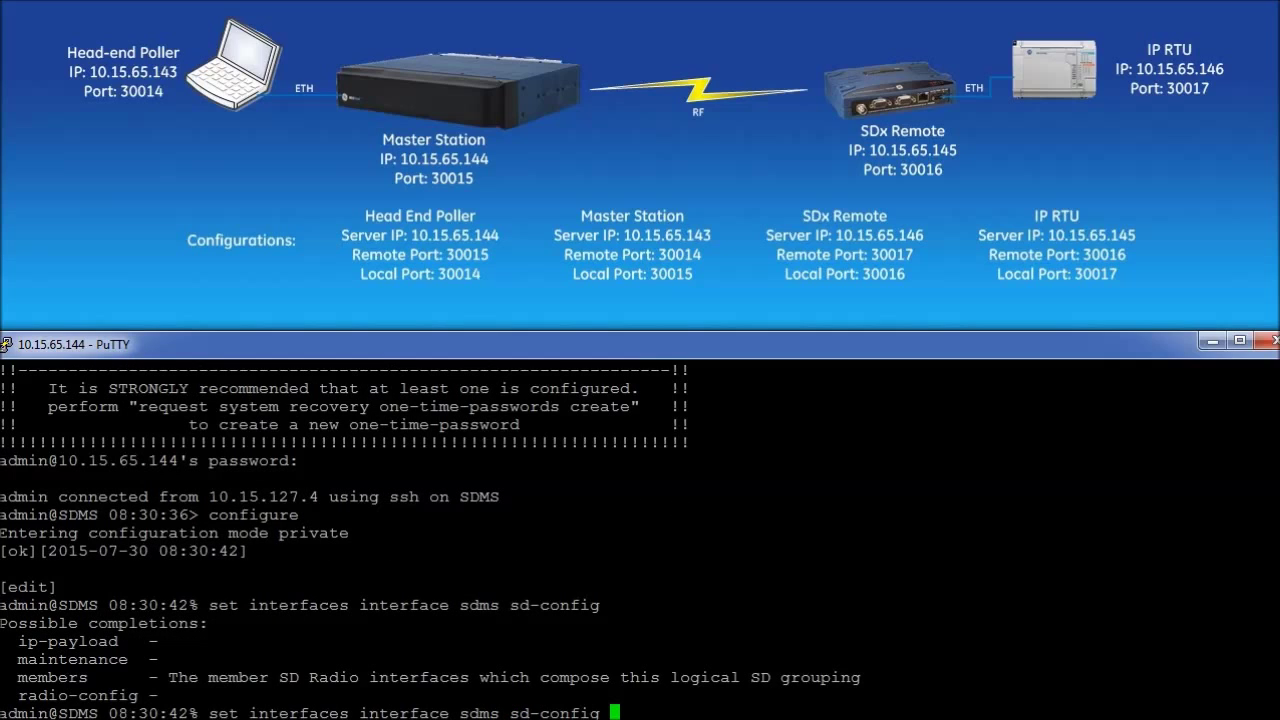
text(ip-payload)
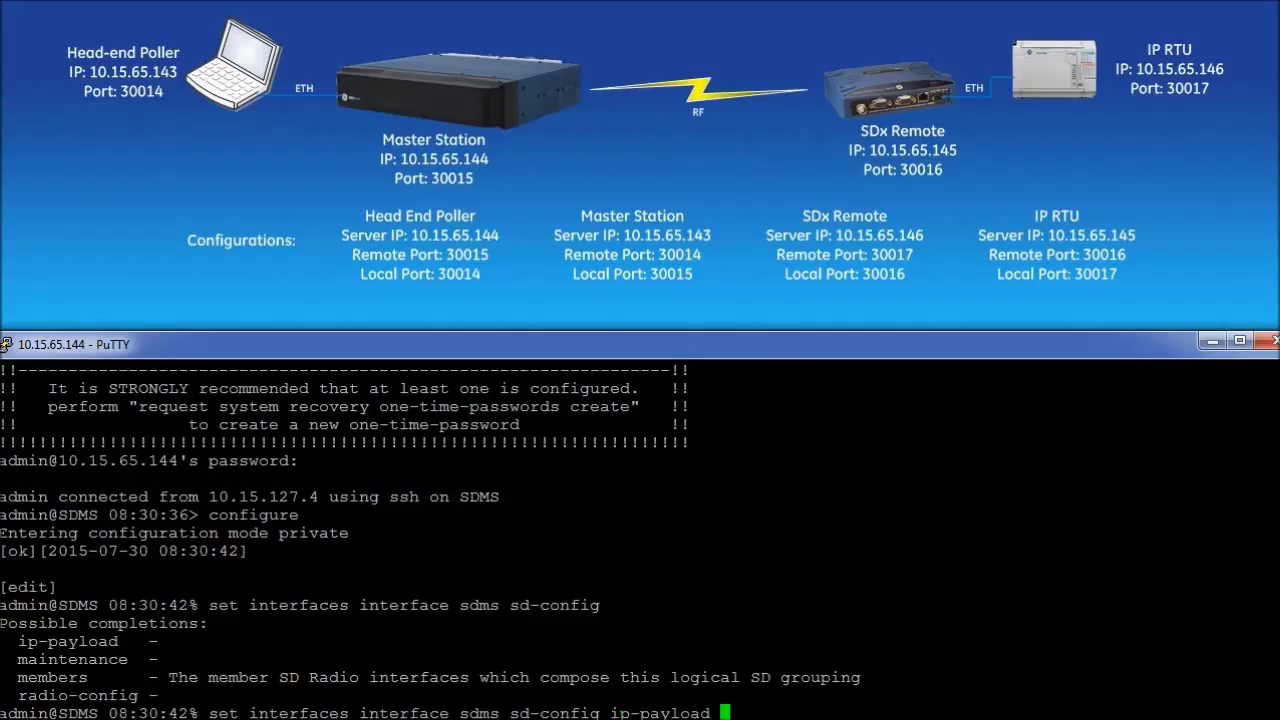
text(ip-payload-)
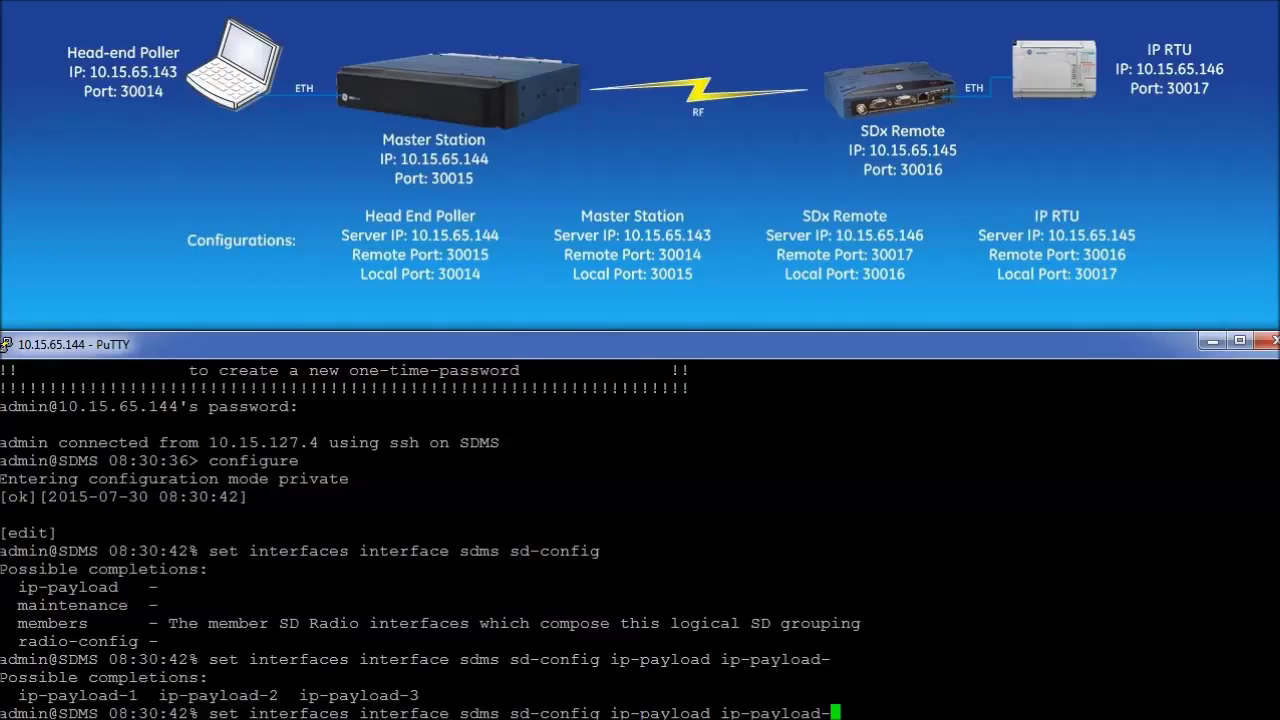
text(1)
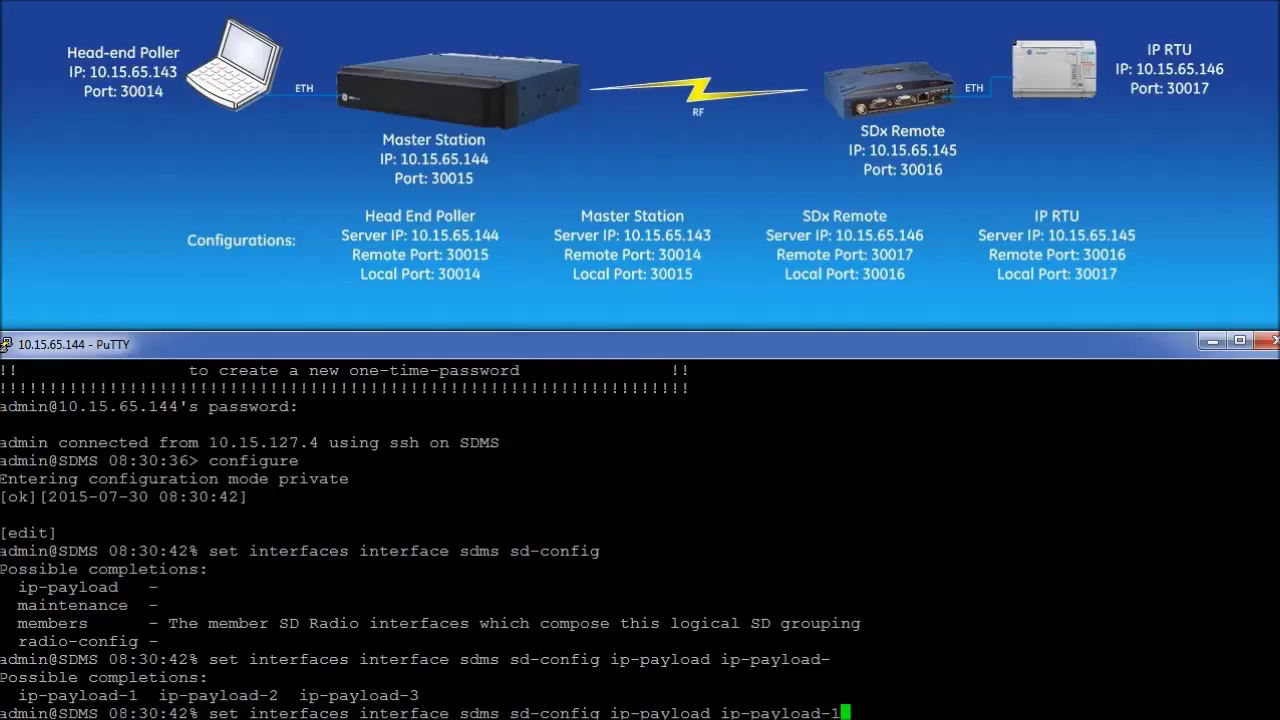
key(Return)
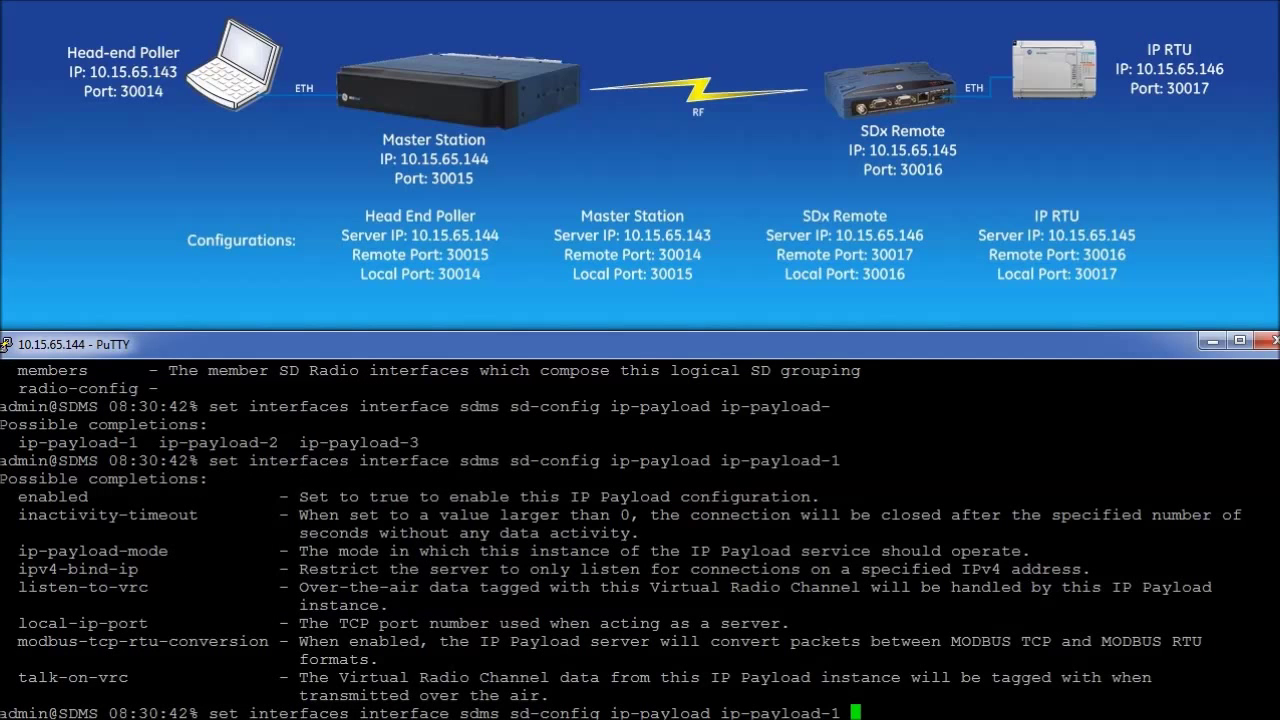
Set ip-payload-mode to udp and list the settings available in UDP mode.
text(ip-payload-mode)
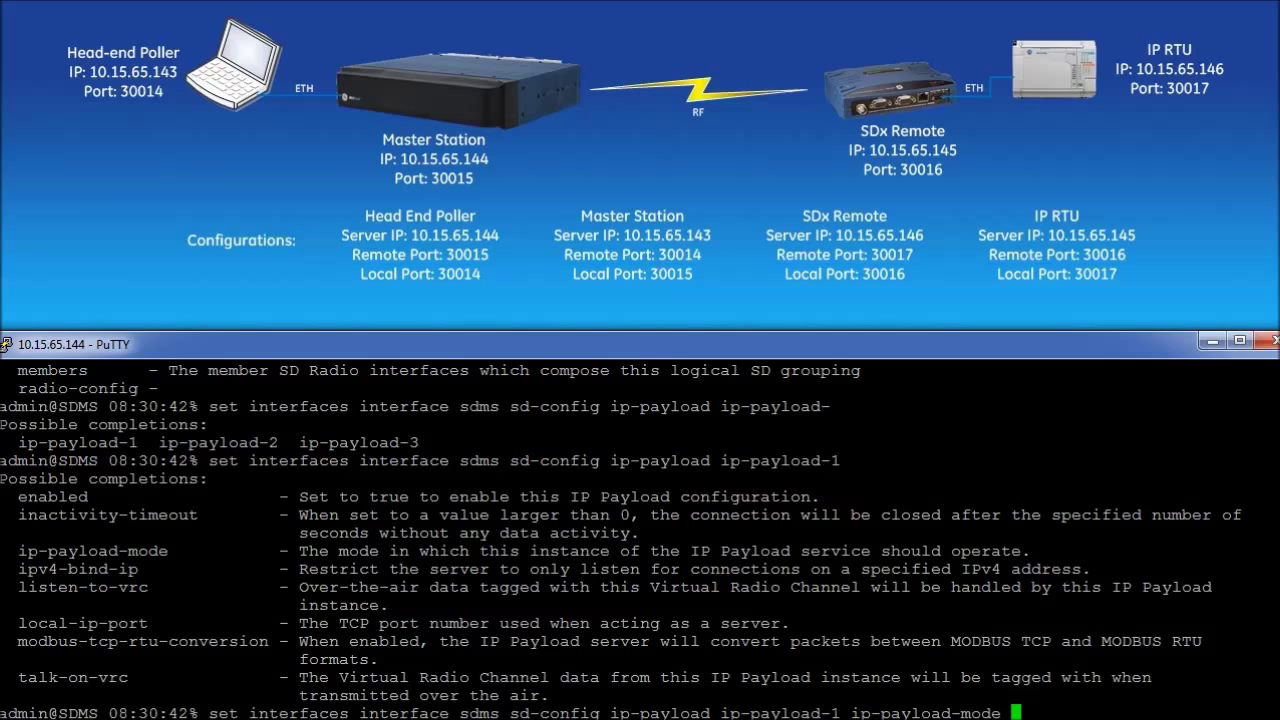
text(udp)
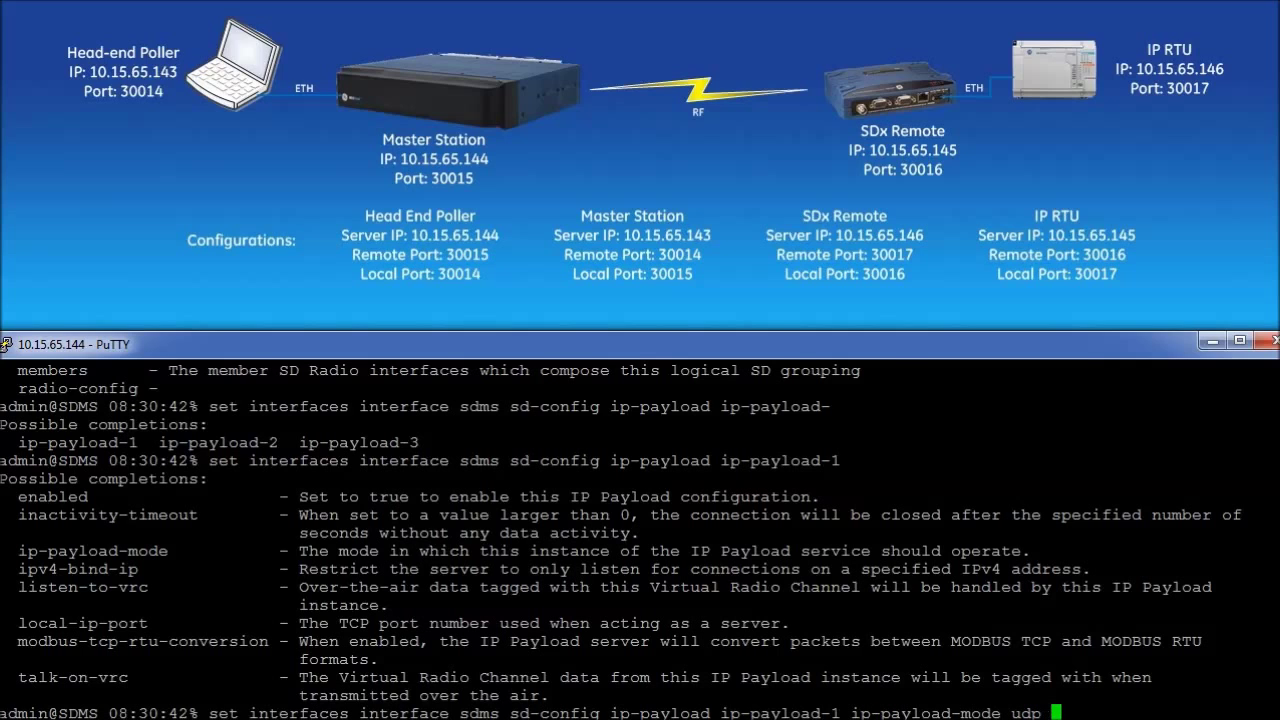
key(Return)
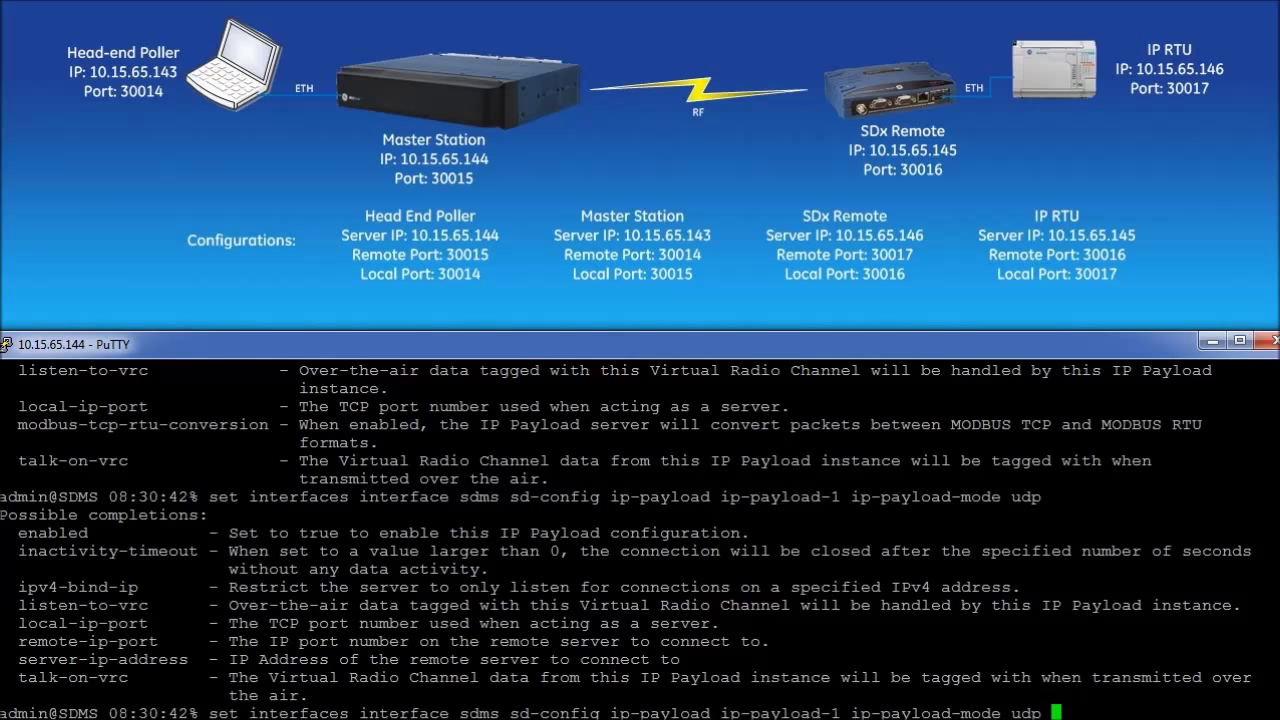
Add remote-ip-port 30014, server-ip-address 10.15.65.143 and local-ip-port 30015 to the command.
text(remote-ip-port)
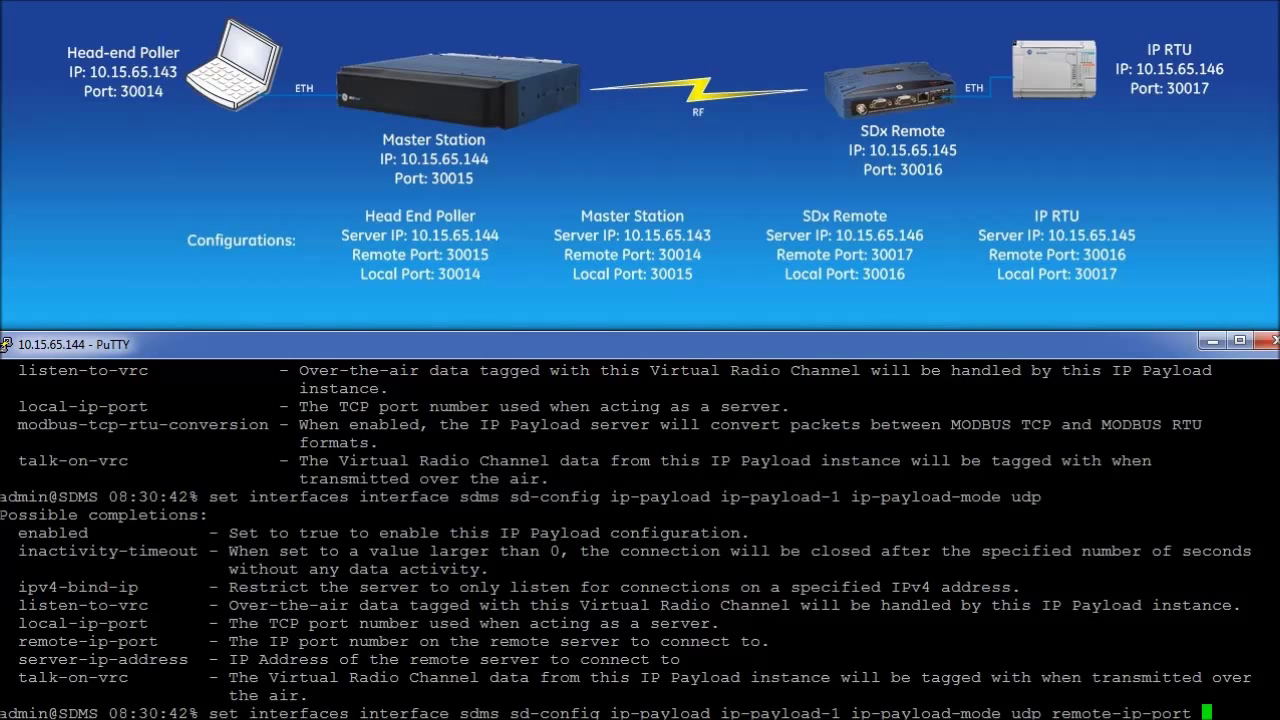
text(30014 server-ip-address)
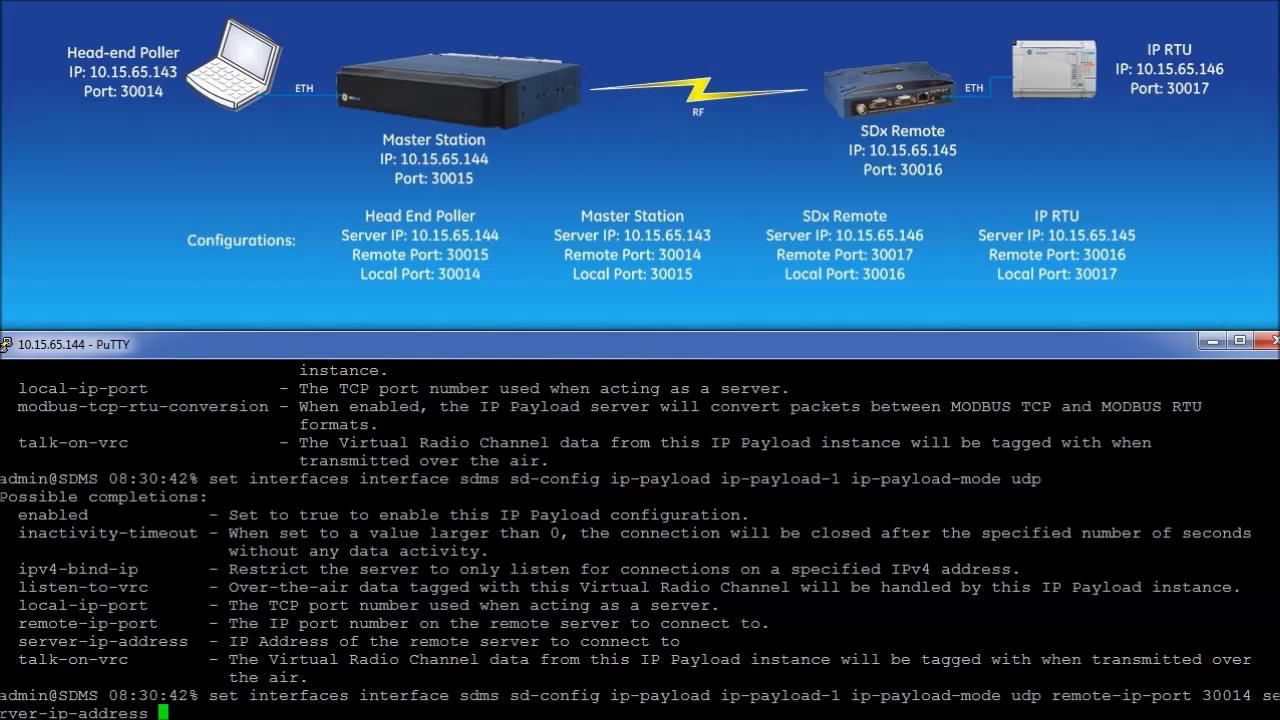
text(10.15.6)
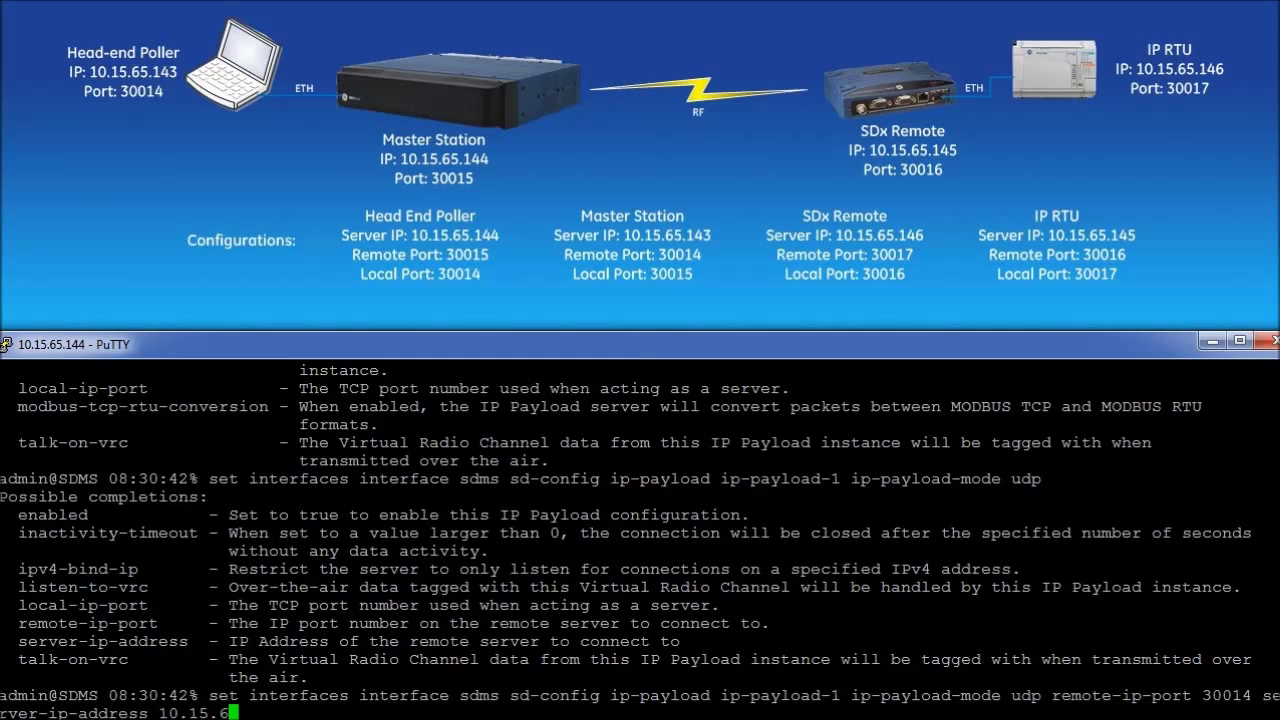
text(1)
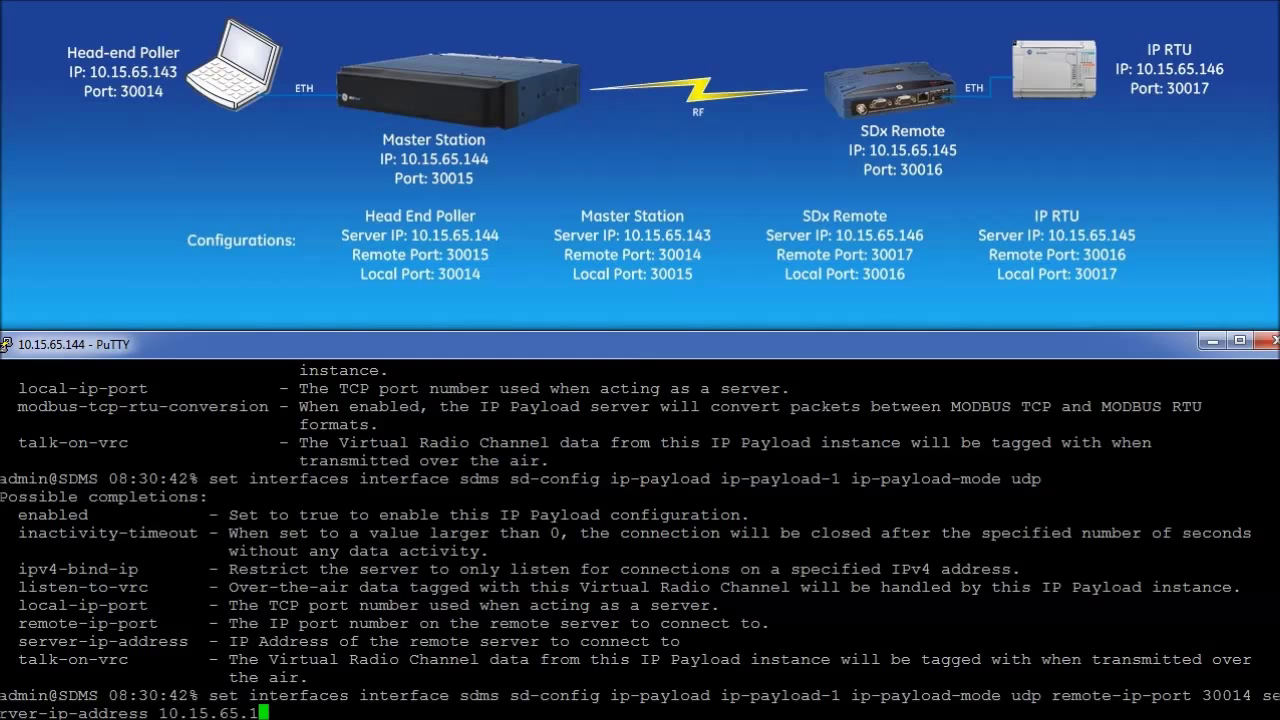
text(43)
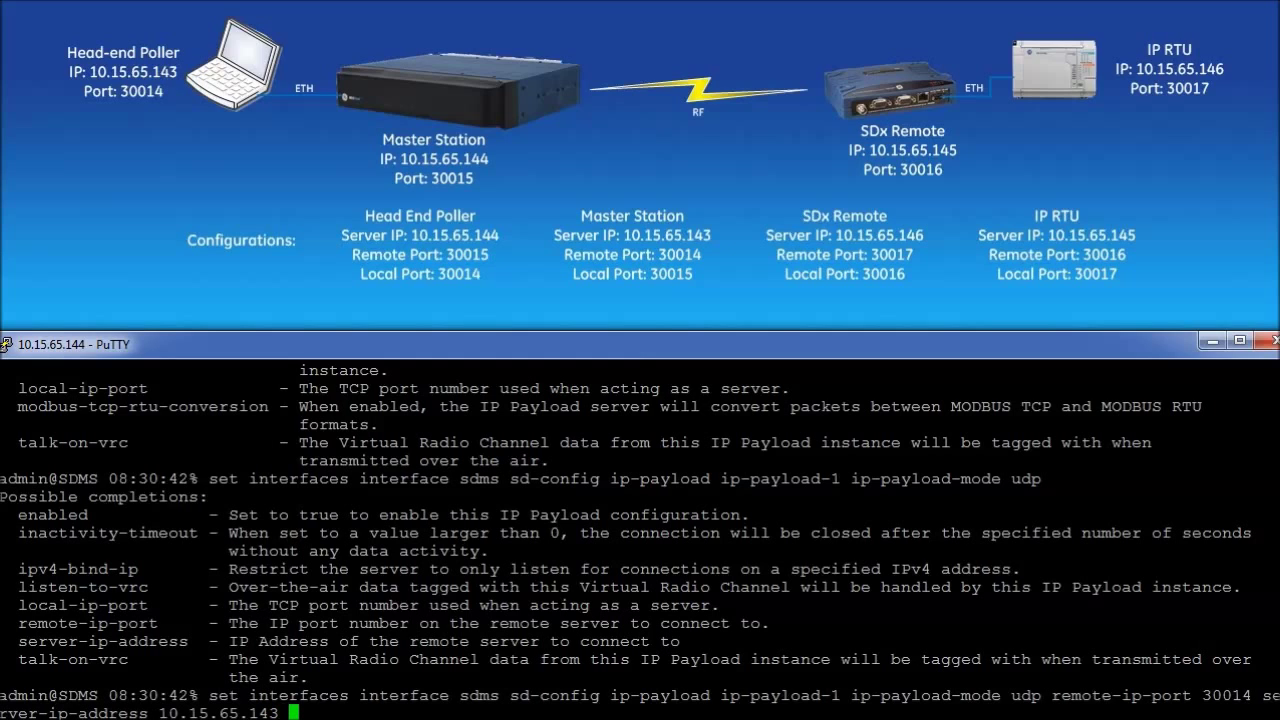
text(local-ip-port)
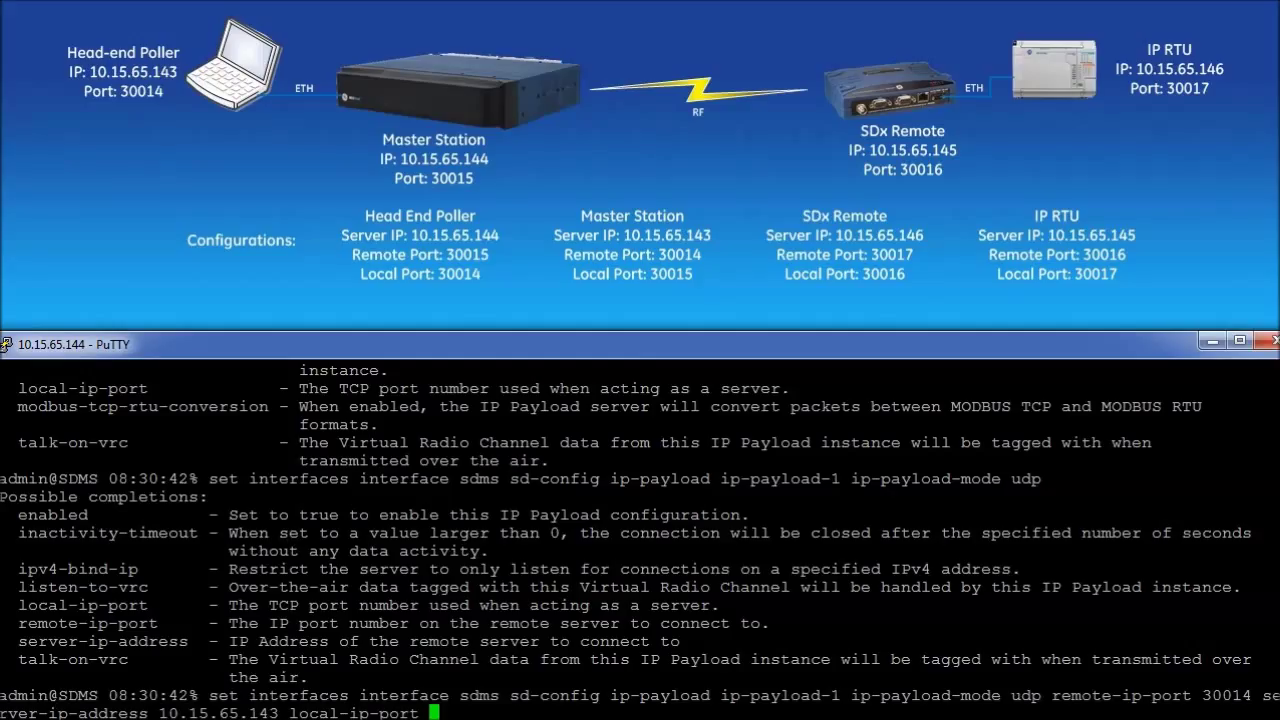
text(30015)
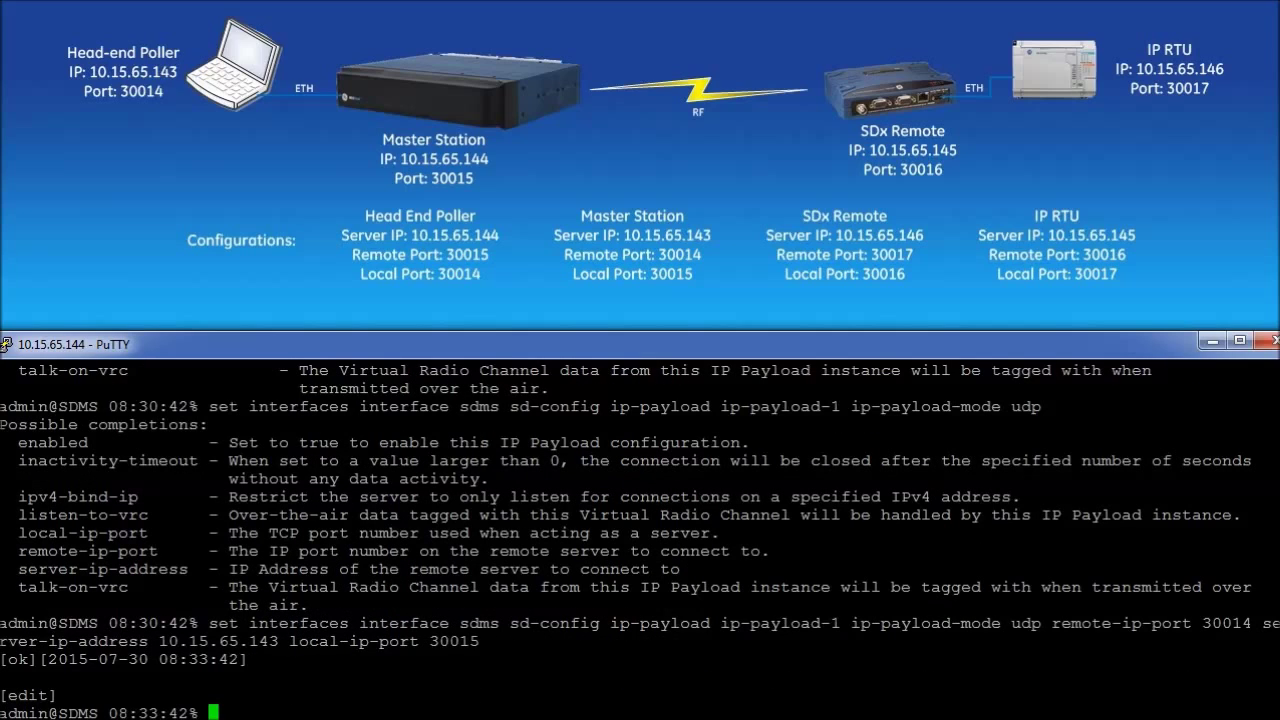
Commit the payload settings and request 'show interfaces interface sdms'.
text(commit)
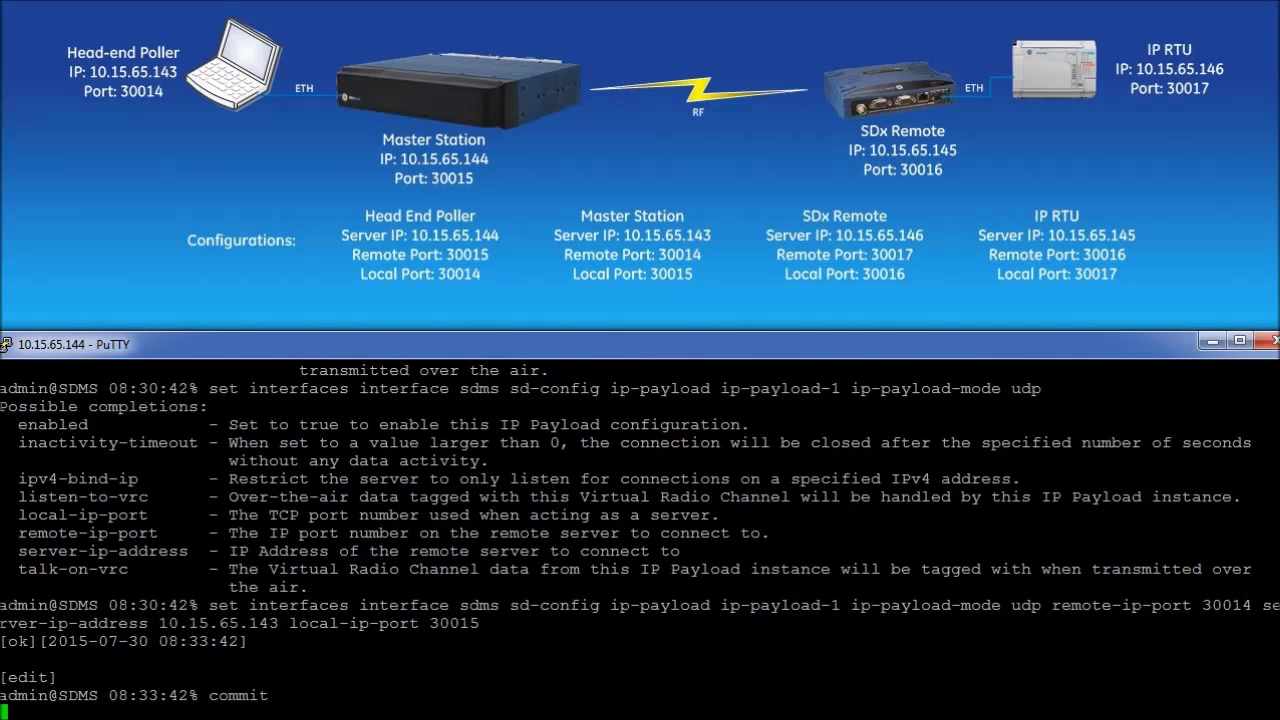
key(Return)
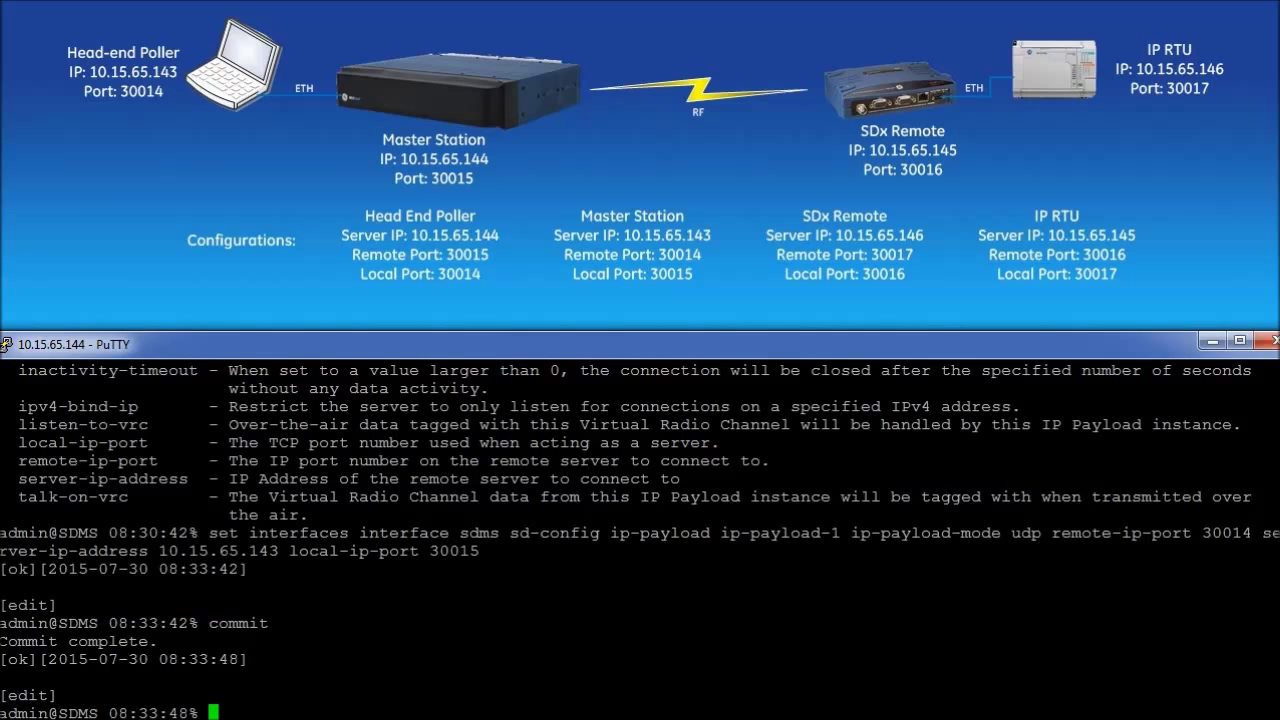
text(show interfaces)
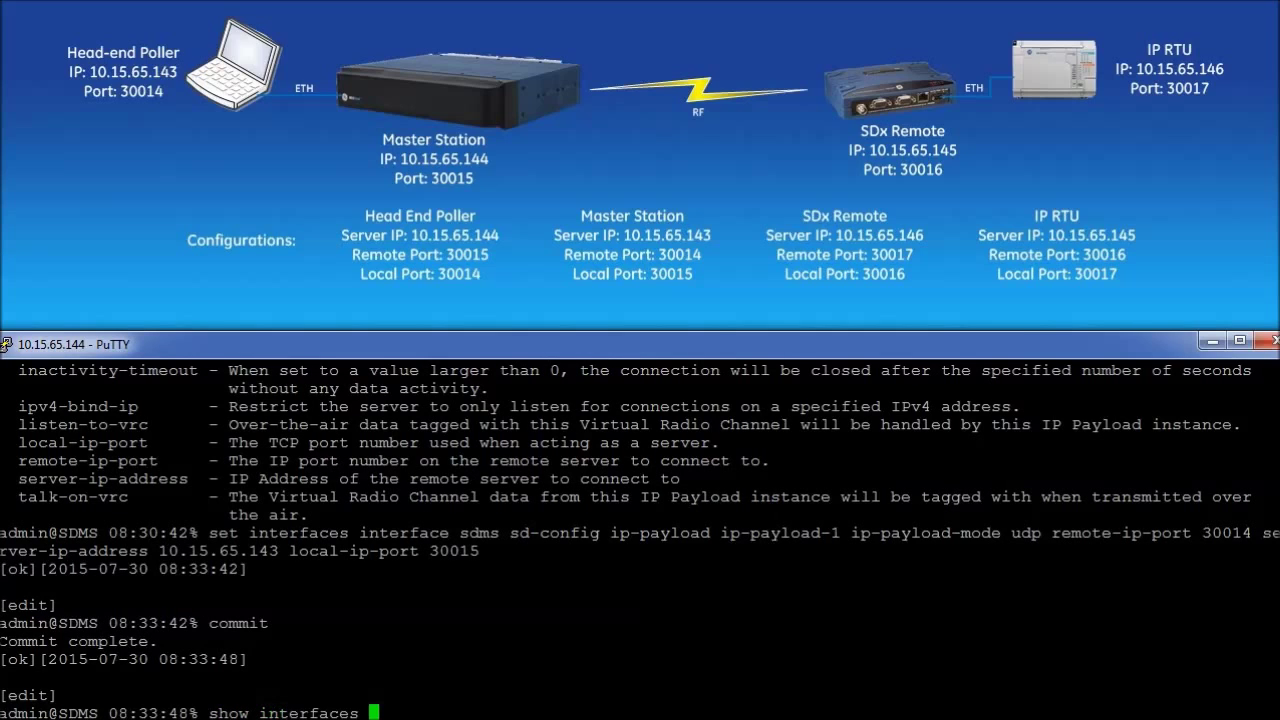
text(interface sdms)
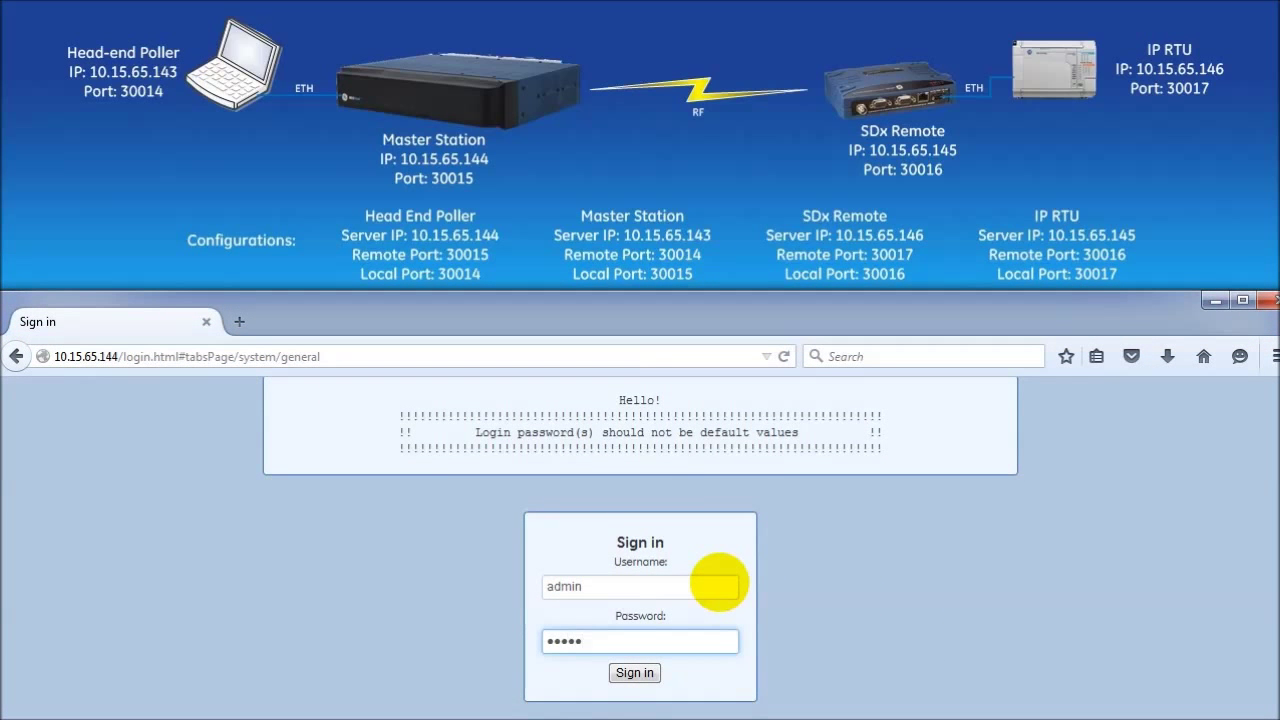
Sign in, select the sdms interface and expand IP Payload under Basic Config.
click(634, 672)
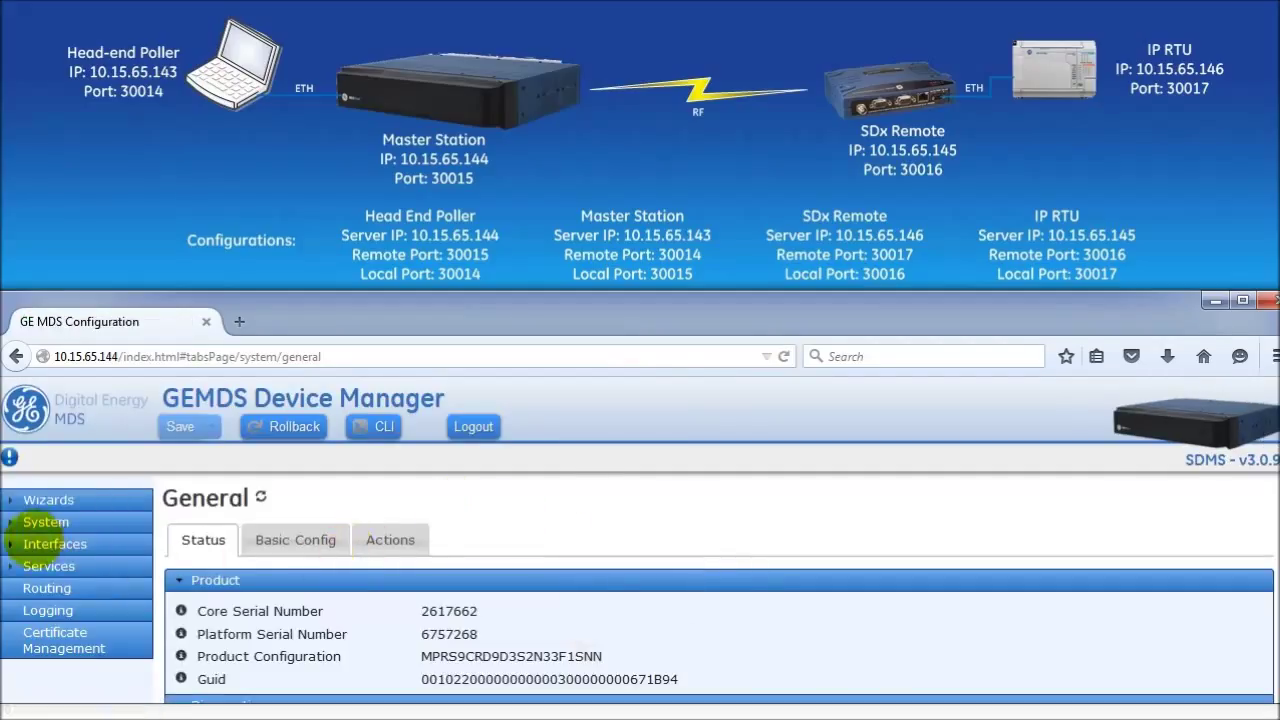
click(56, 544)
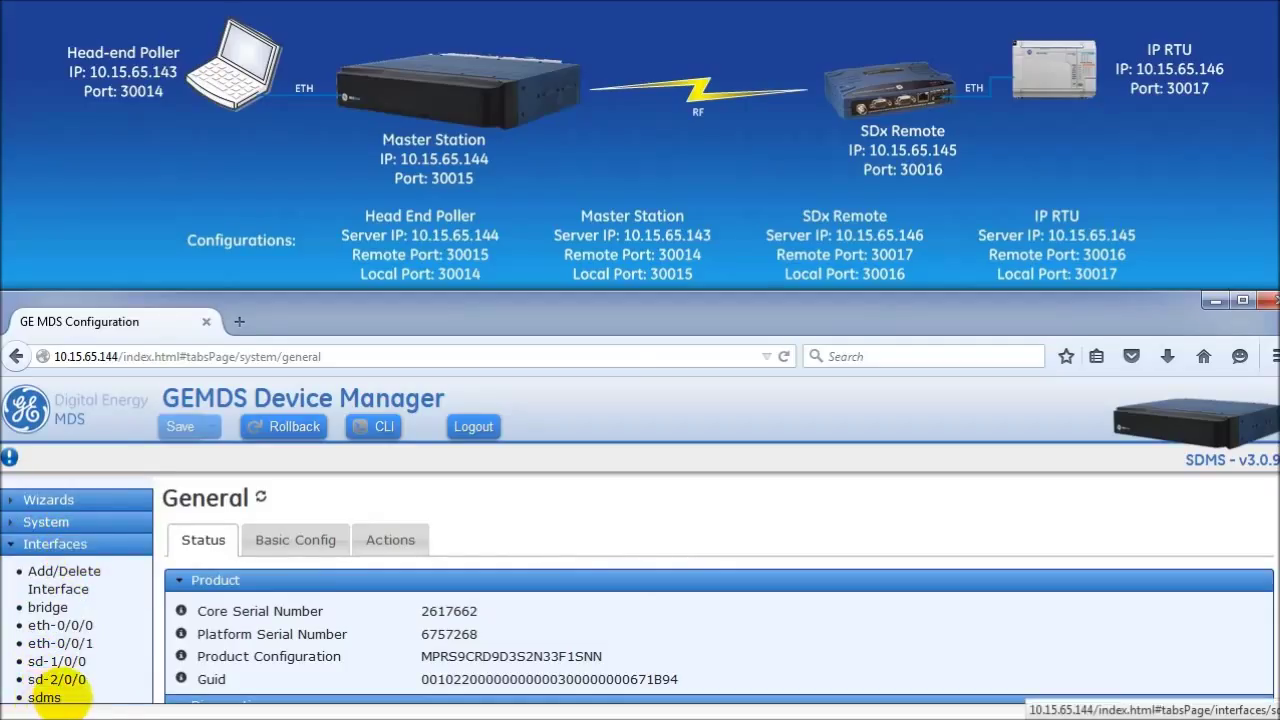
click(44, 696)
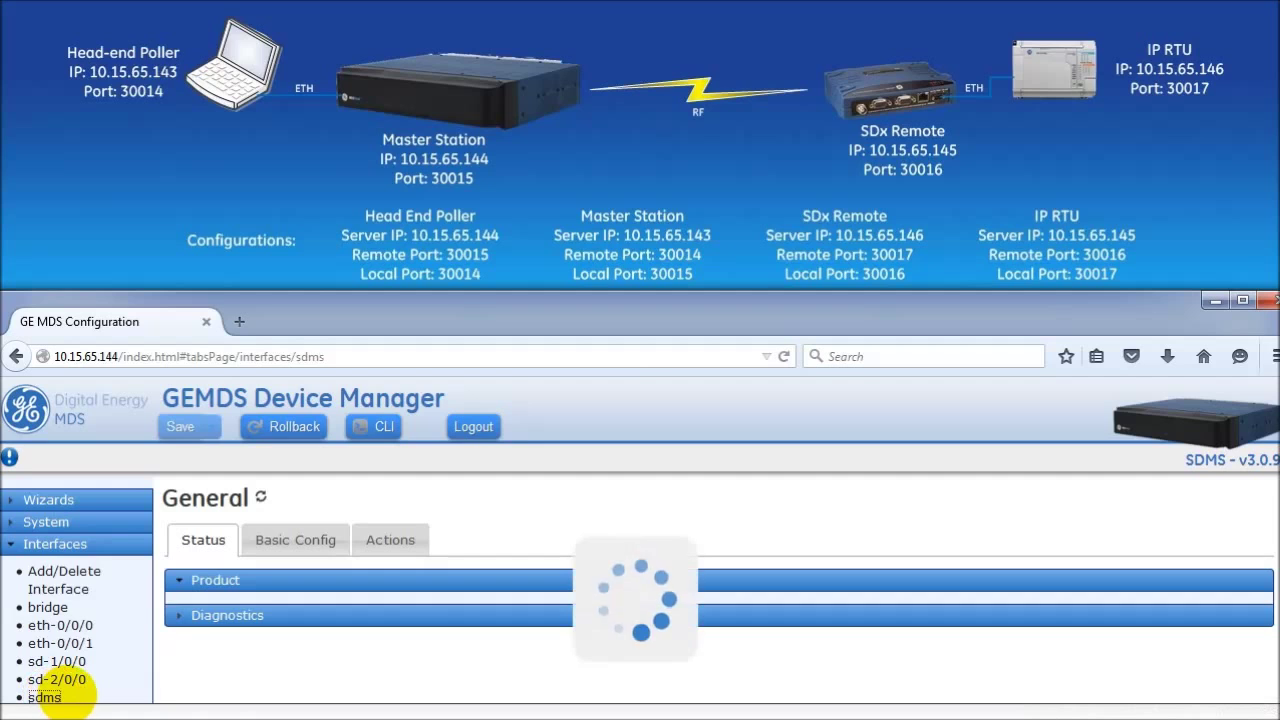
click(44, 696)
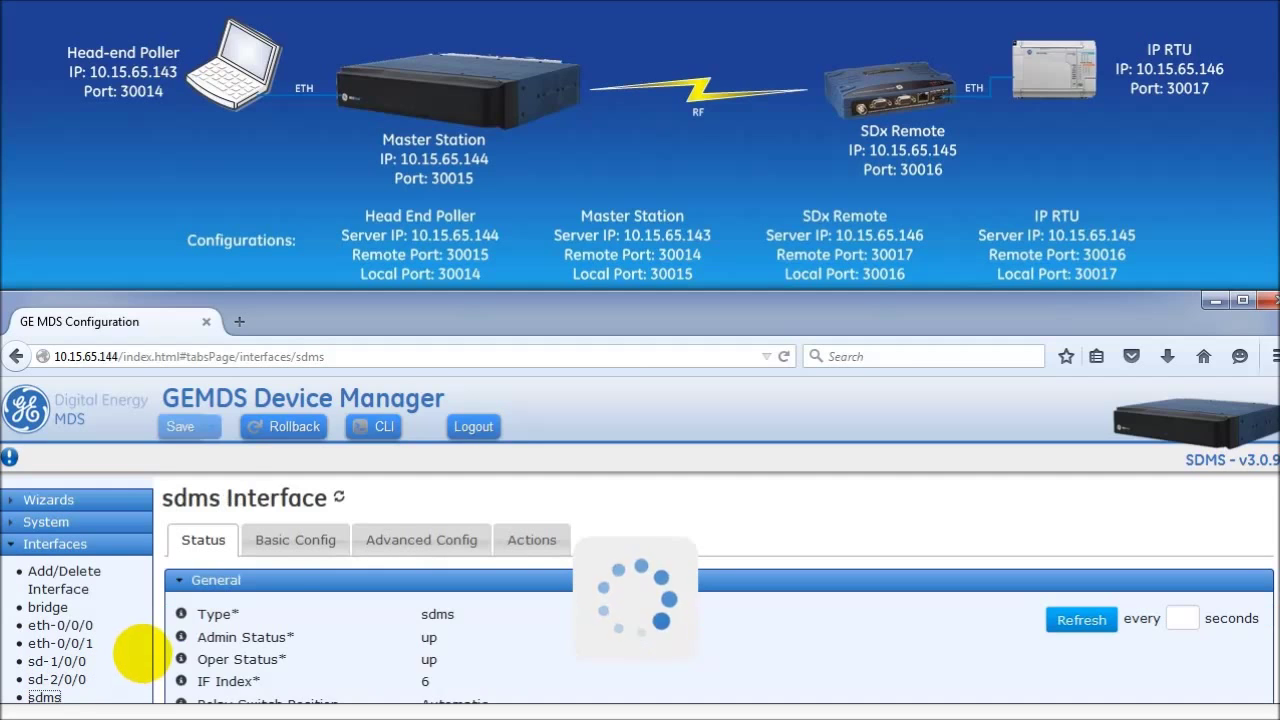
click(296, 540)
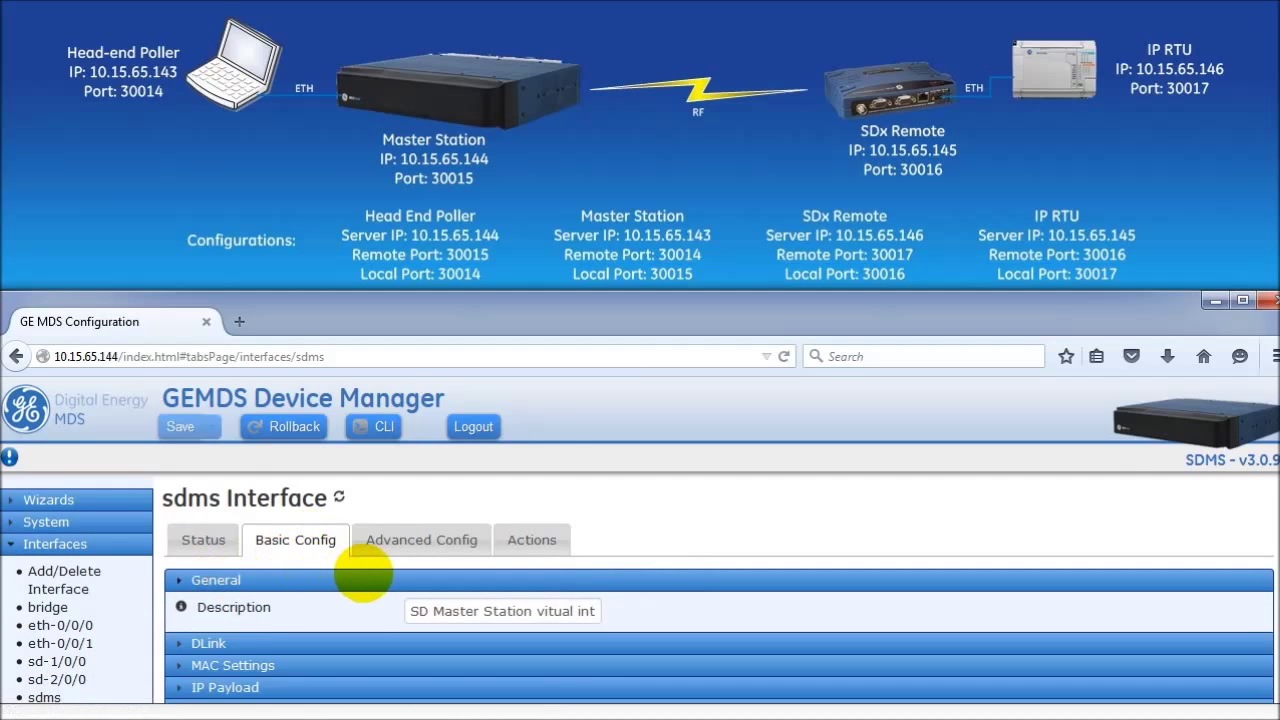
click(224, 688)
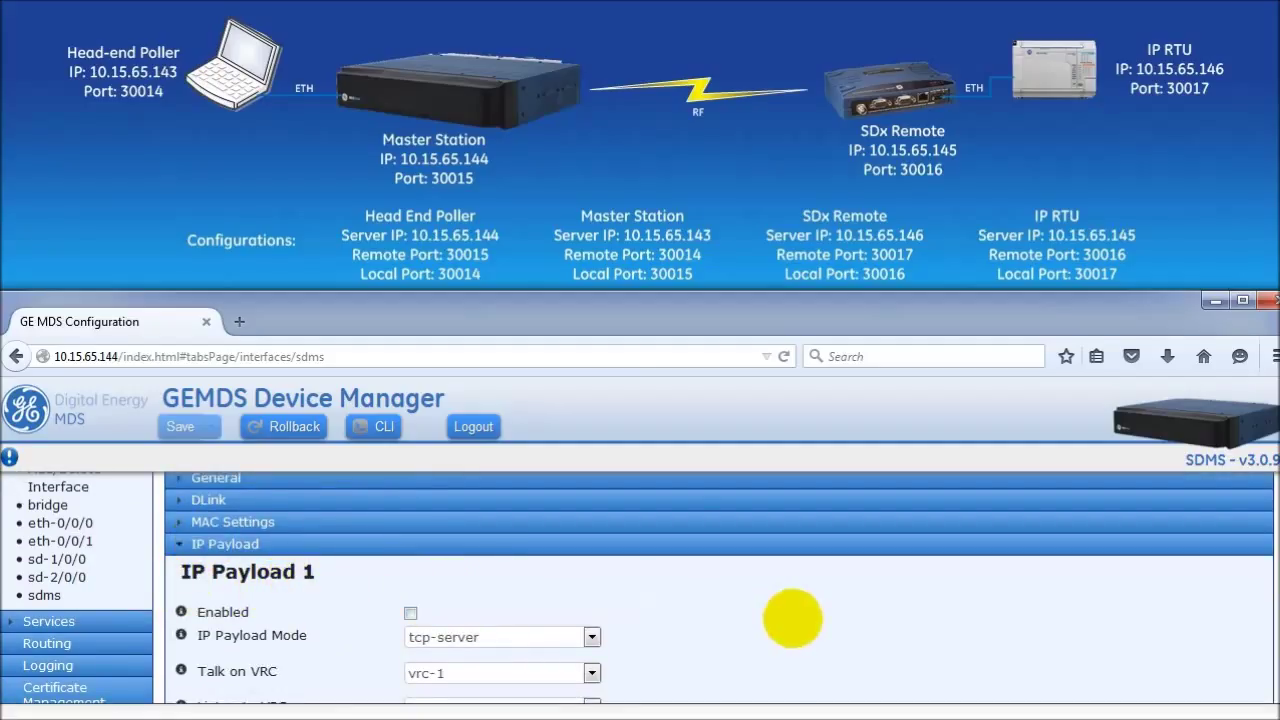
Tick Enabled for IP Payload 1 and choose udp as its payload mode.
scroll(down, 3)
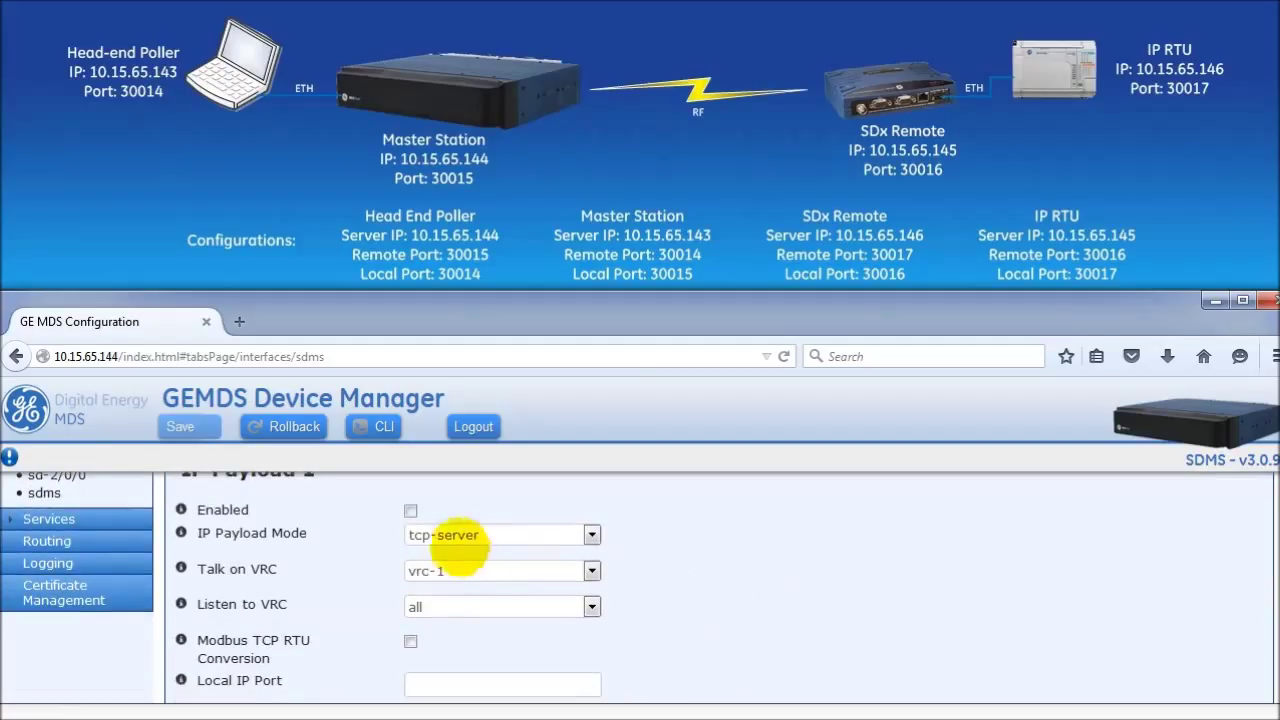
click(410, 510)
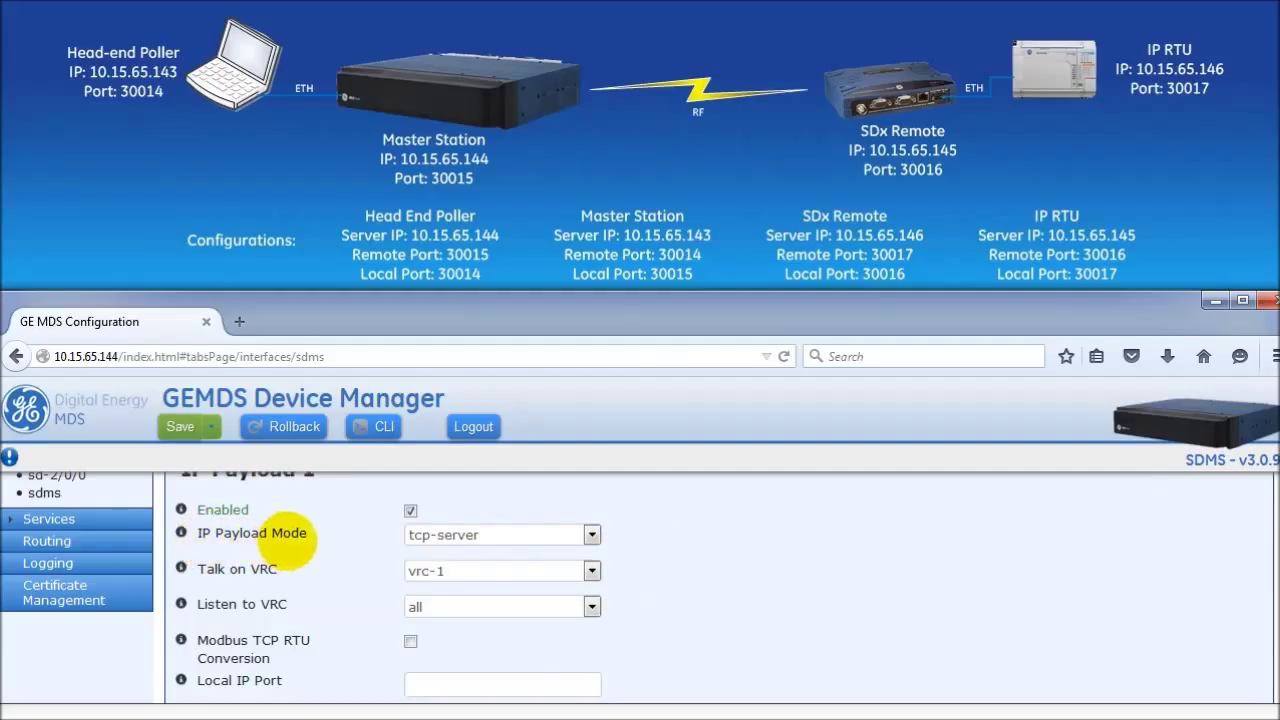
click(592, 534)
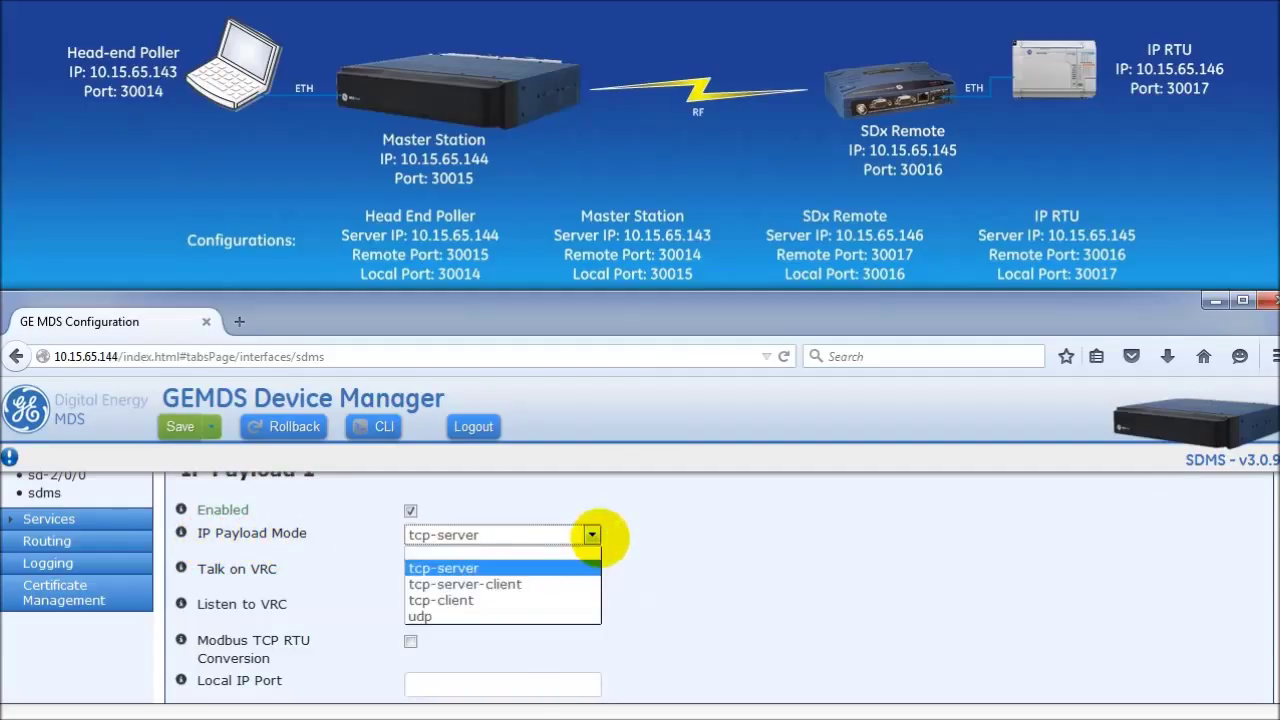
click(420, 616)
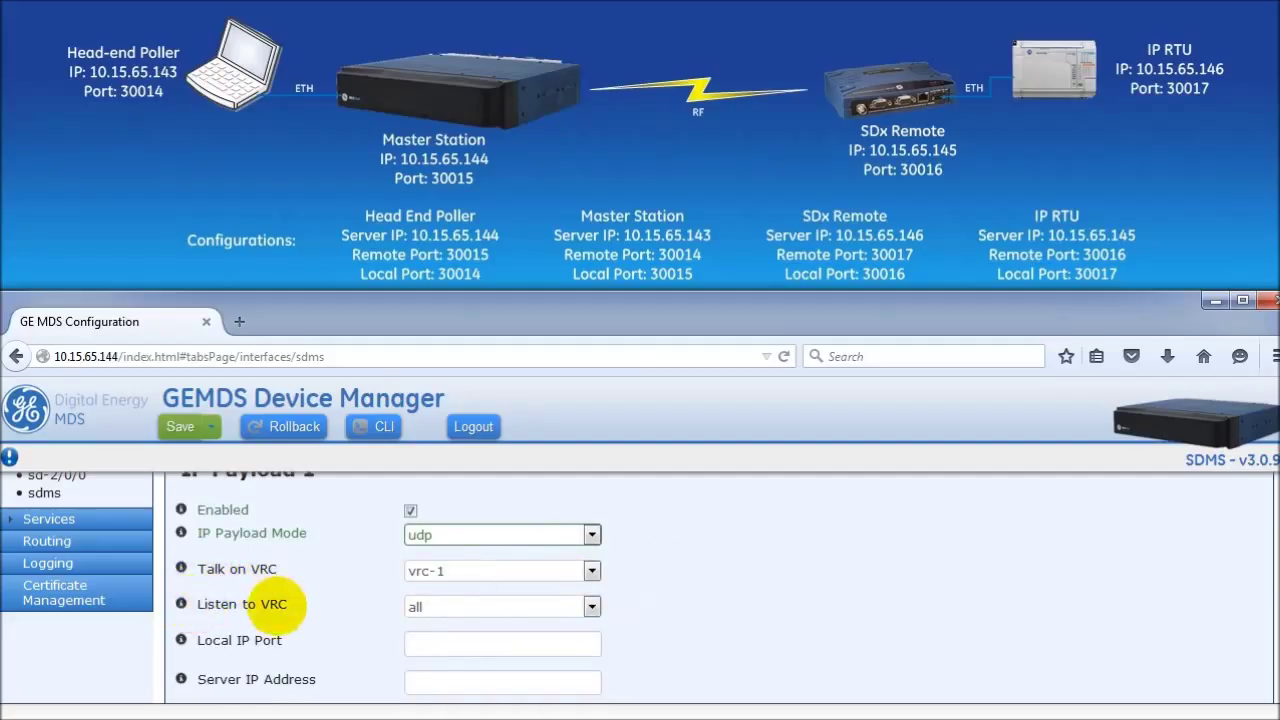
mouse_move(660, 608)
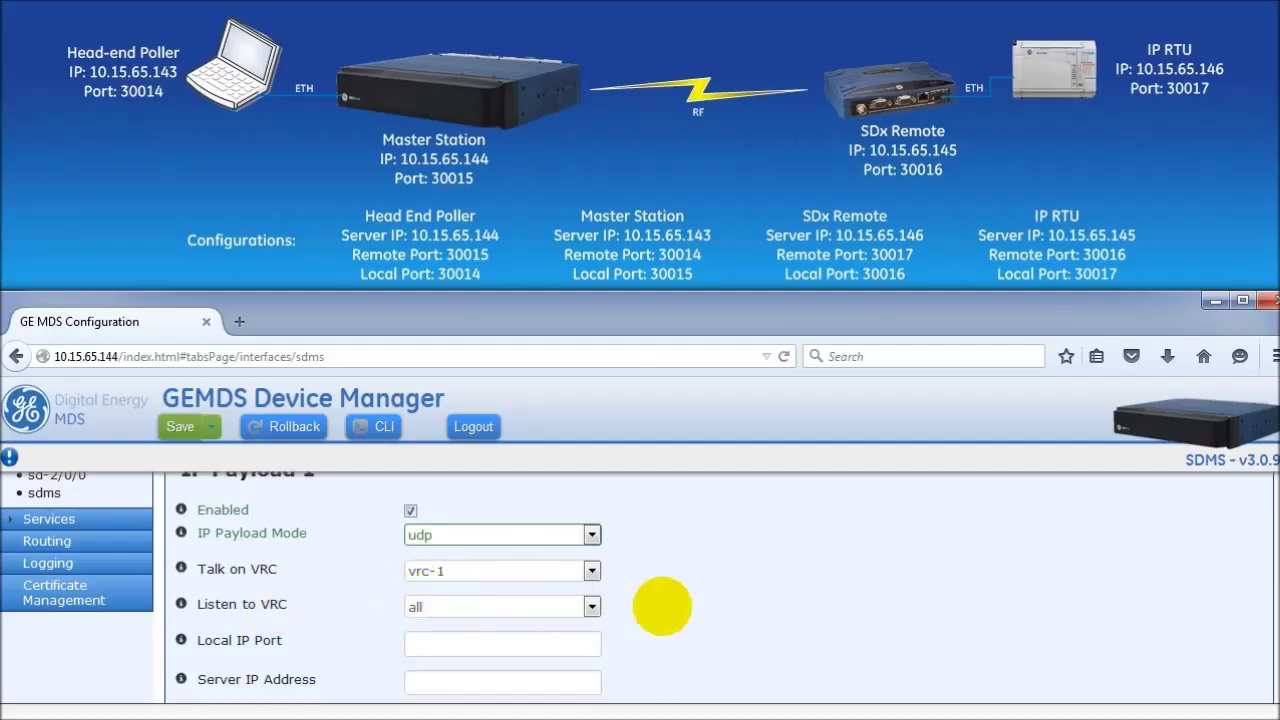
scroll(down, 3)
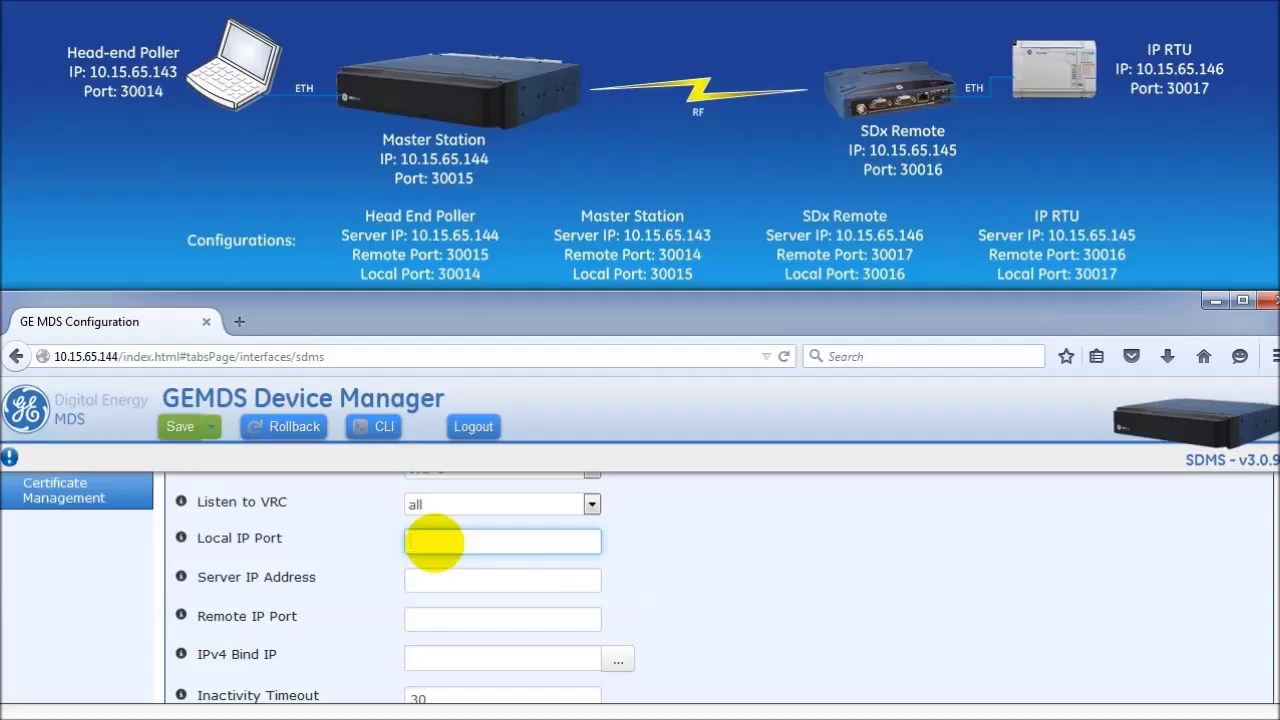
Enter local port 30015, server IP 10.15.65.143 and remote port 30014.
text(30015)
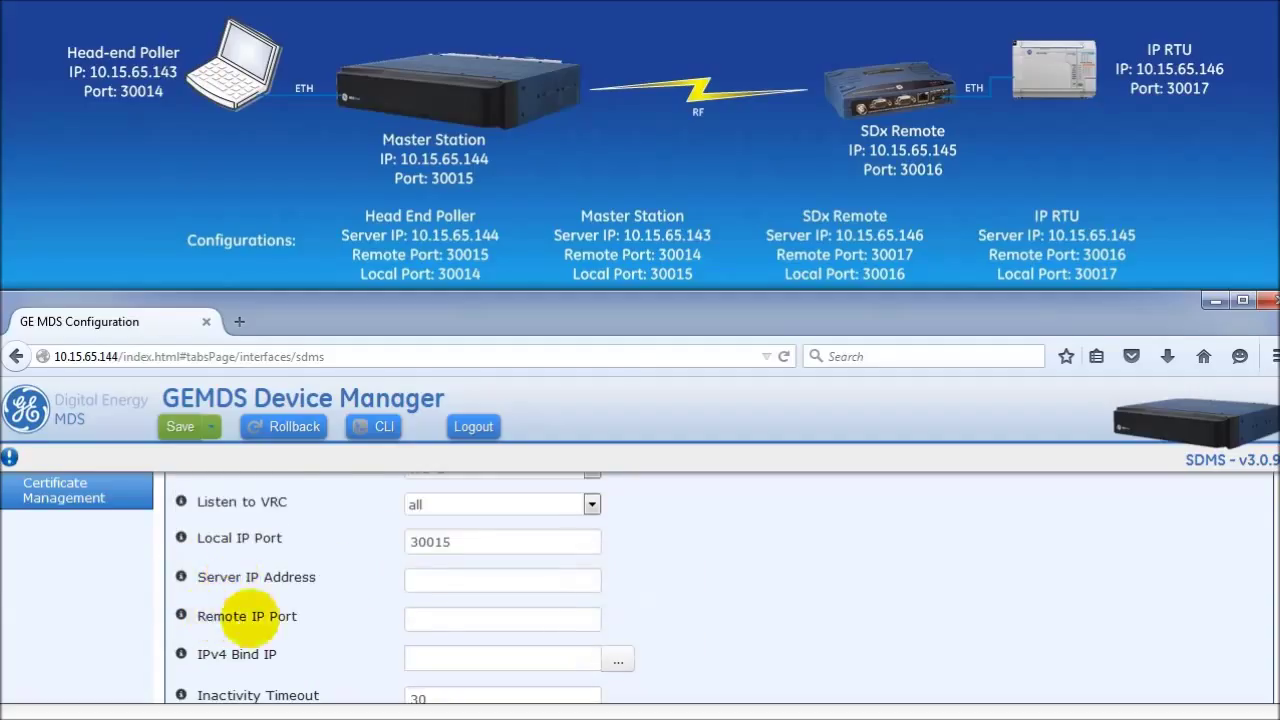
text(10.15.65.14)
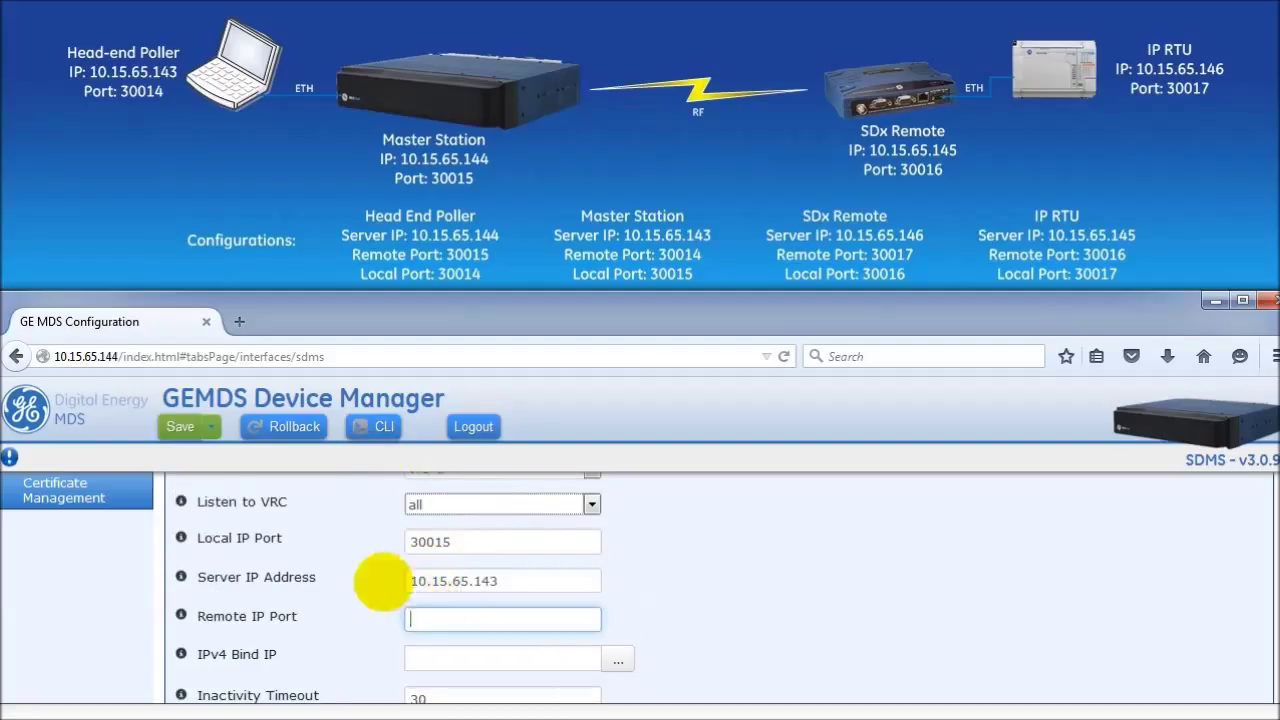
text(30014)
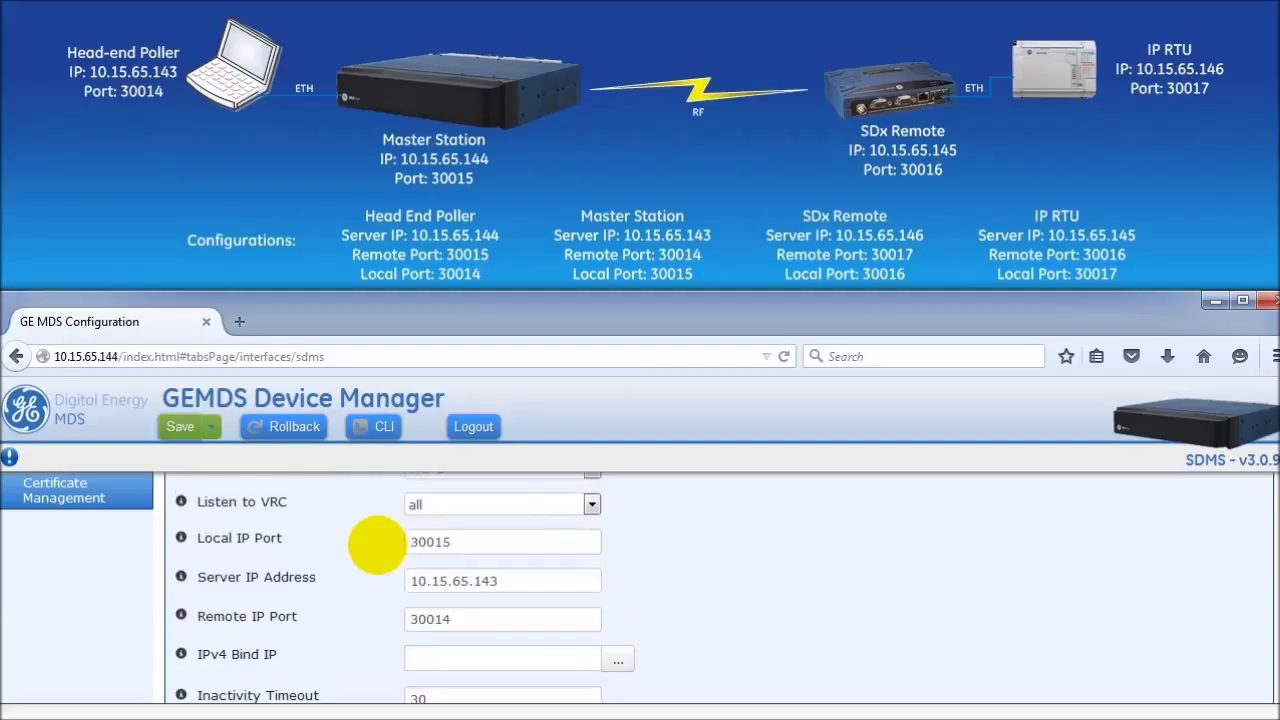
mouse_move(164, 436)
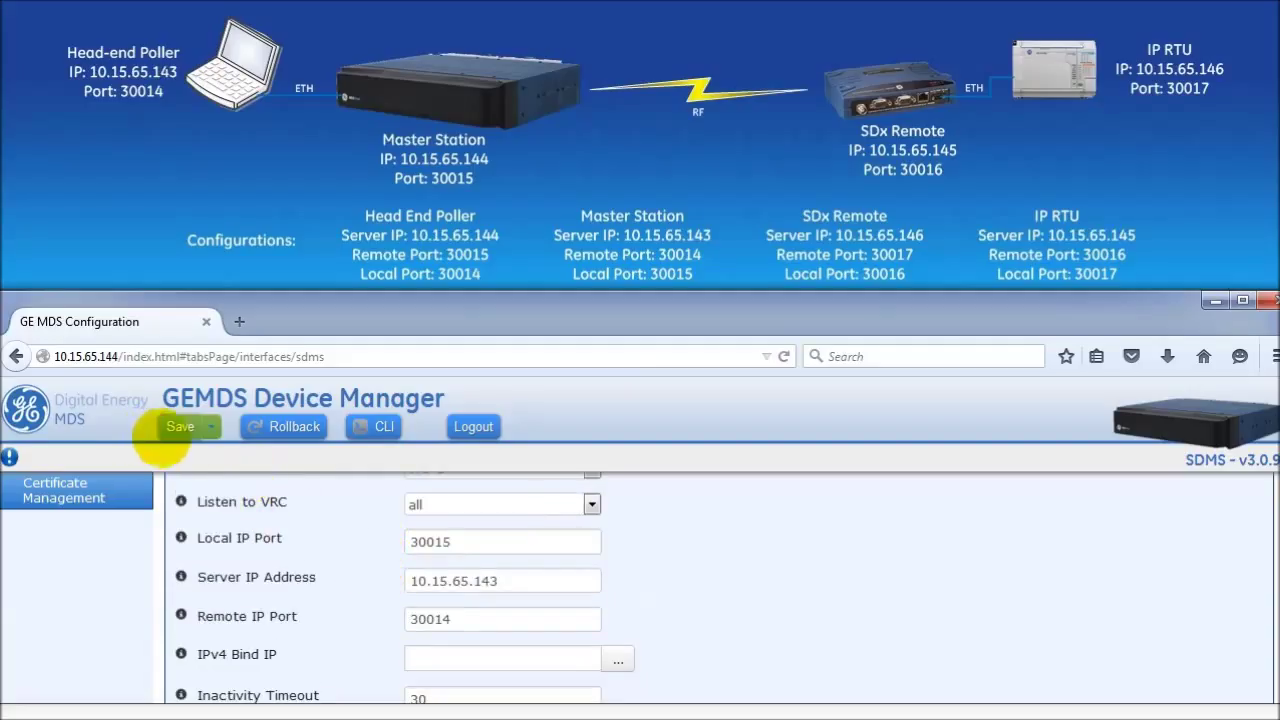
Save the IP Payload 1 changes and confirm in the dialog.
click(180, 426)
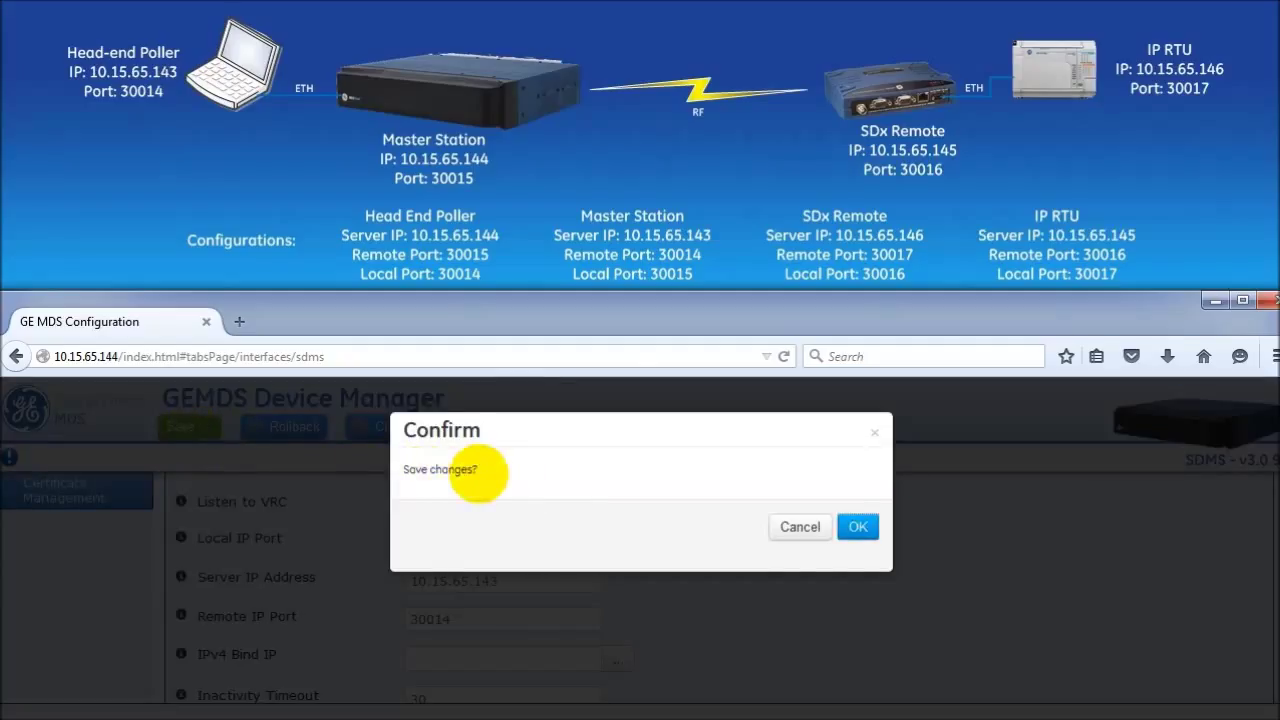
click(856, 528)
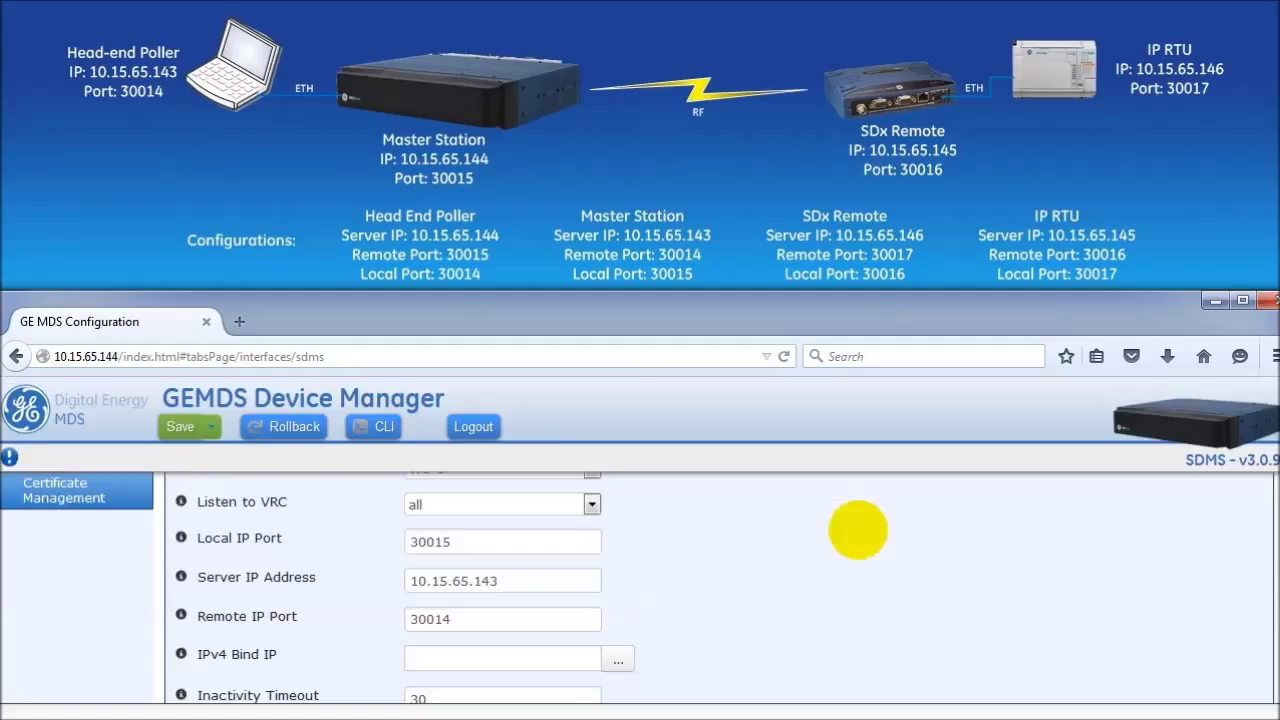
click(180, 426)
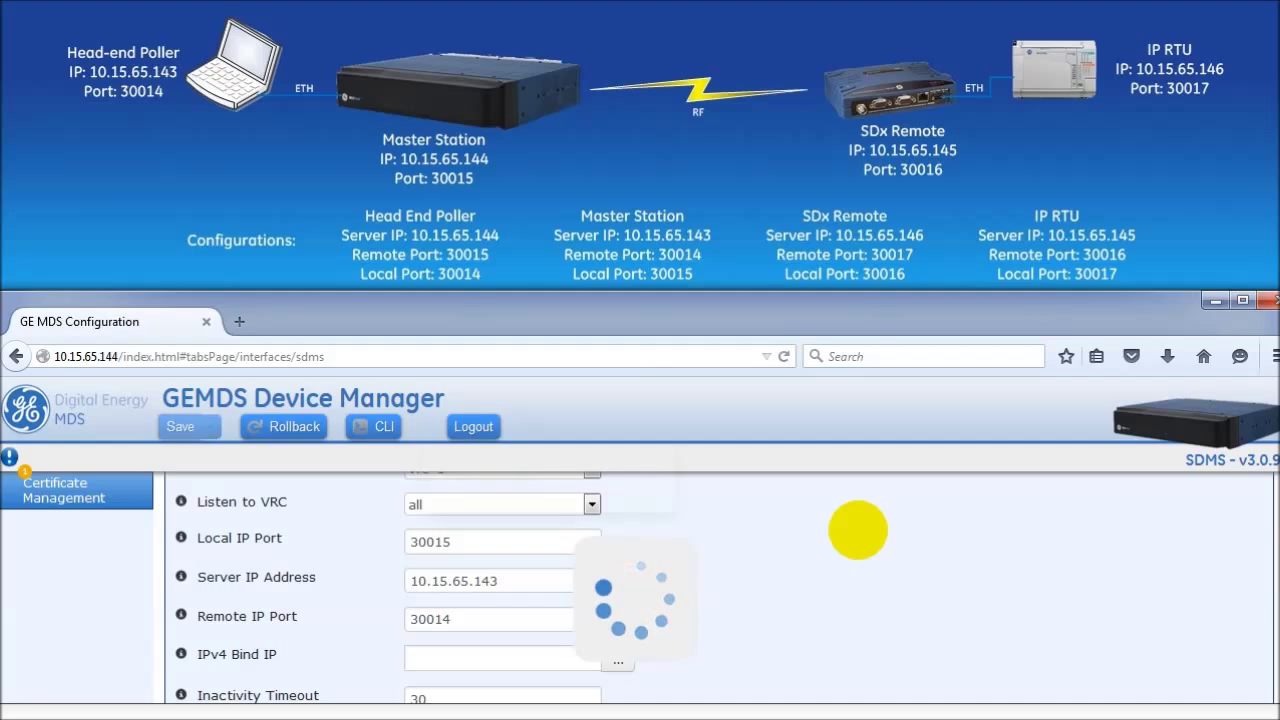